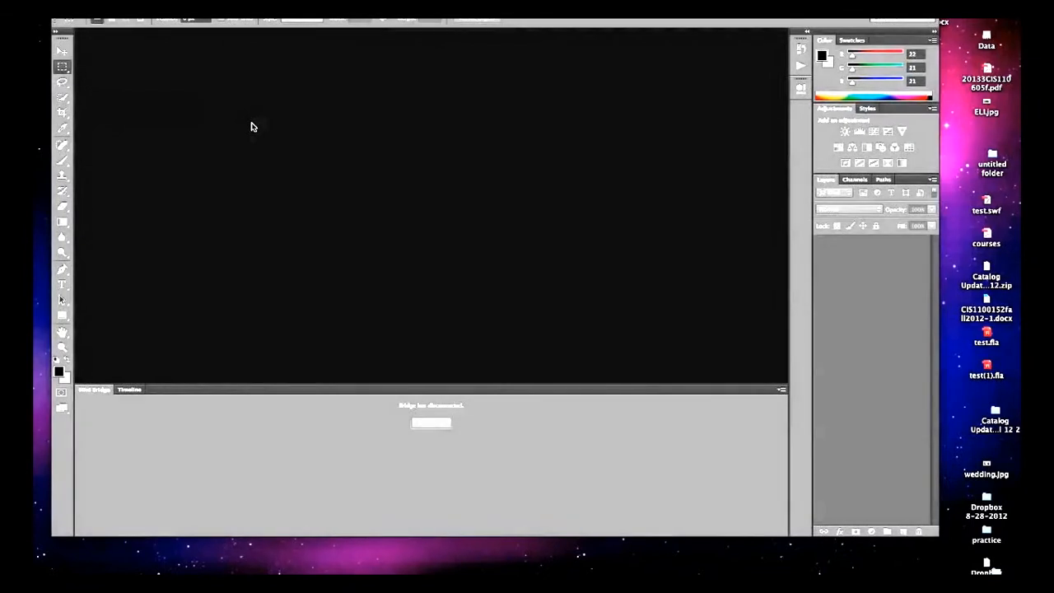
mouse_move(784, 329)
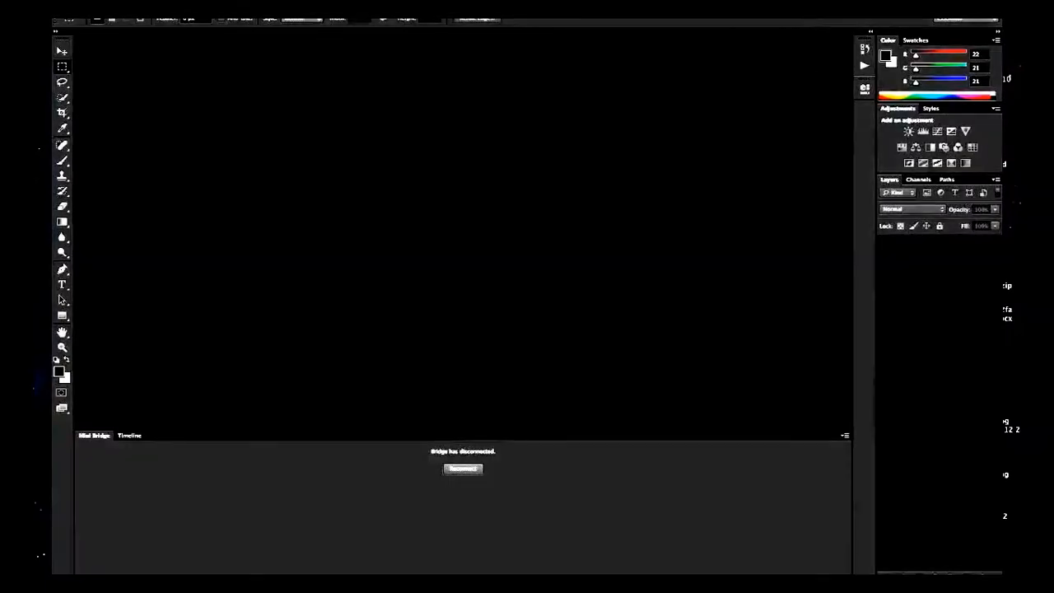
Step: Bring up the Open dialog showing the 20120523 folder of IMG photos
click(99, 19)
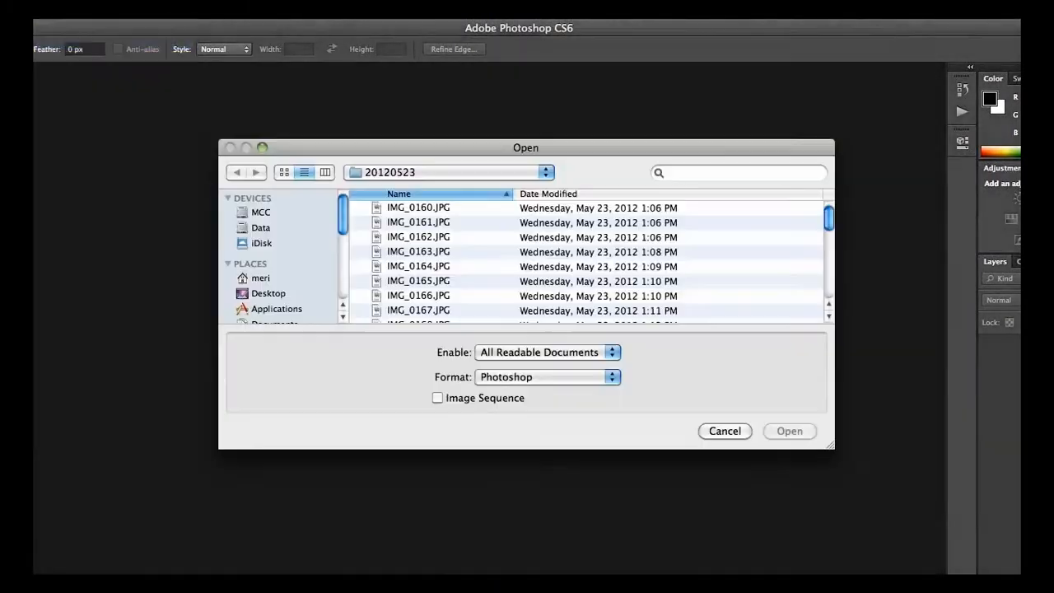
Step: Open IMG_0160.JPG from the 20120523 folder as a document
click(418, 208)
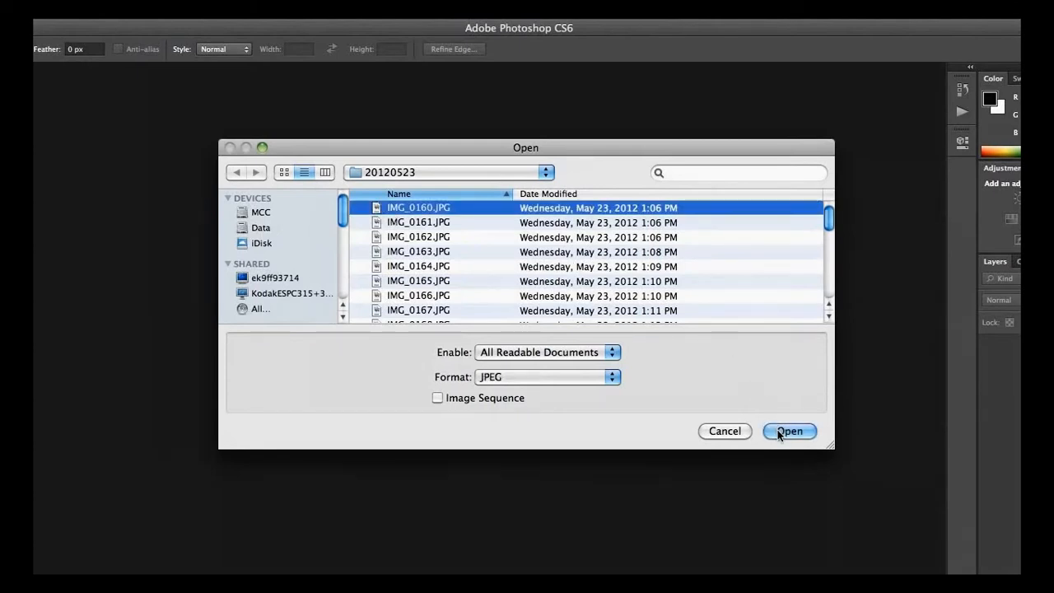
click(787, 432)
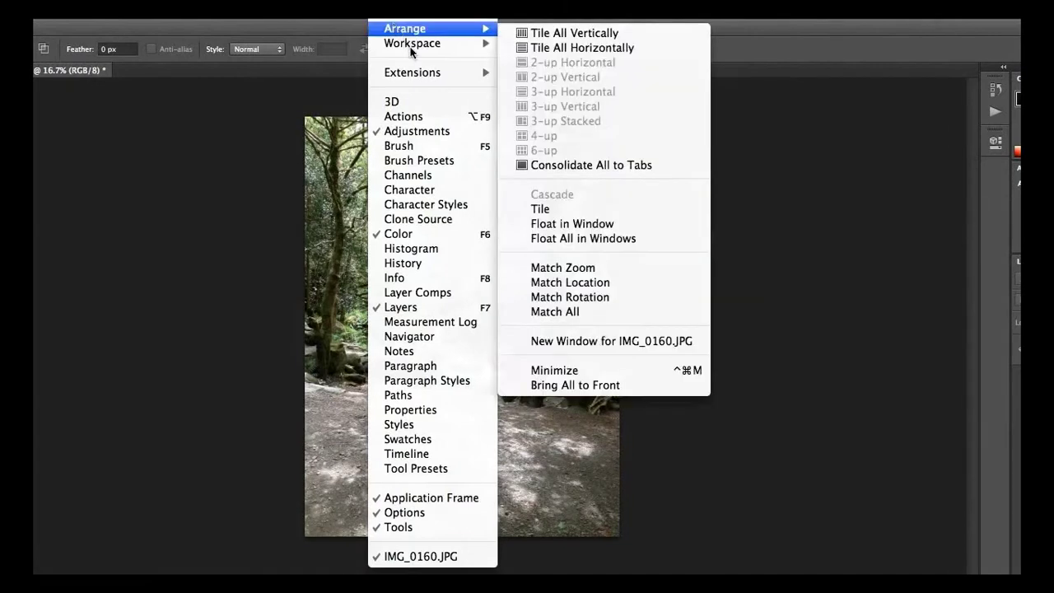
mouse_move(403, 115)
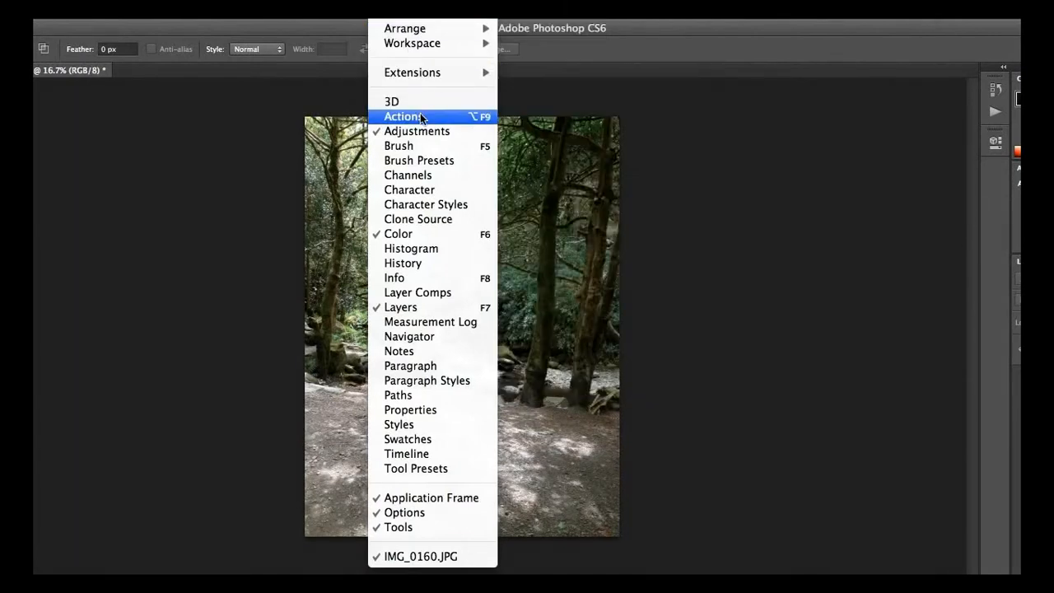
Step: Create and start recording a new action 'optimize for web' in Default Actions with no colour label
click(403, 115)
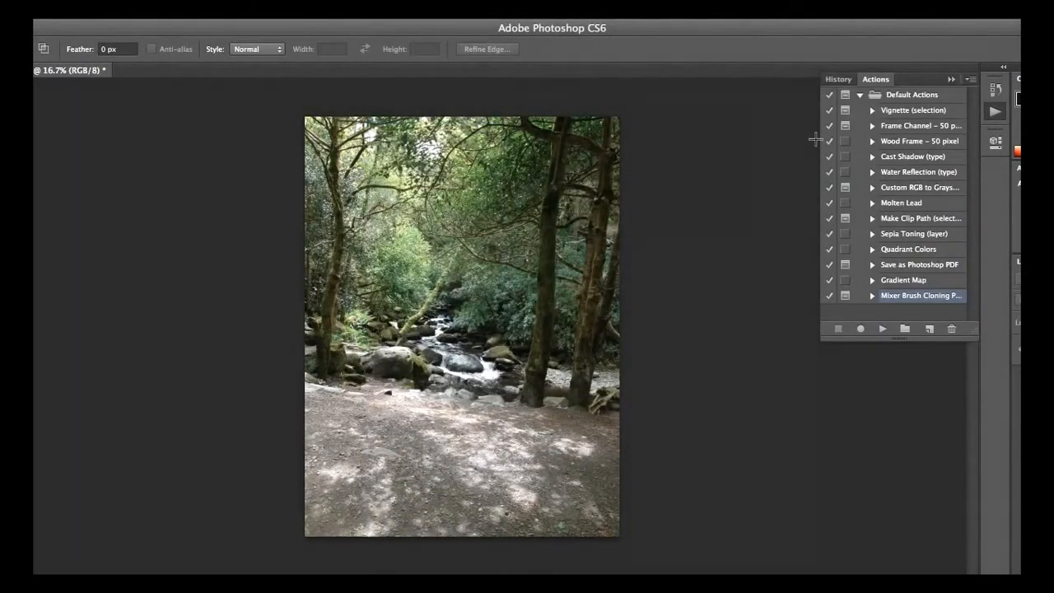
mouse_move(937, 233)
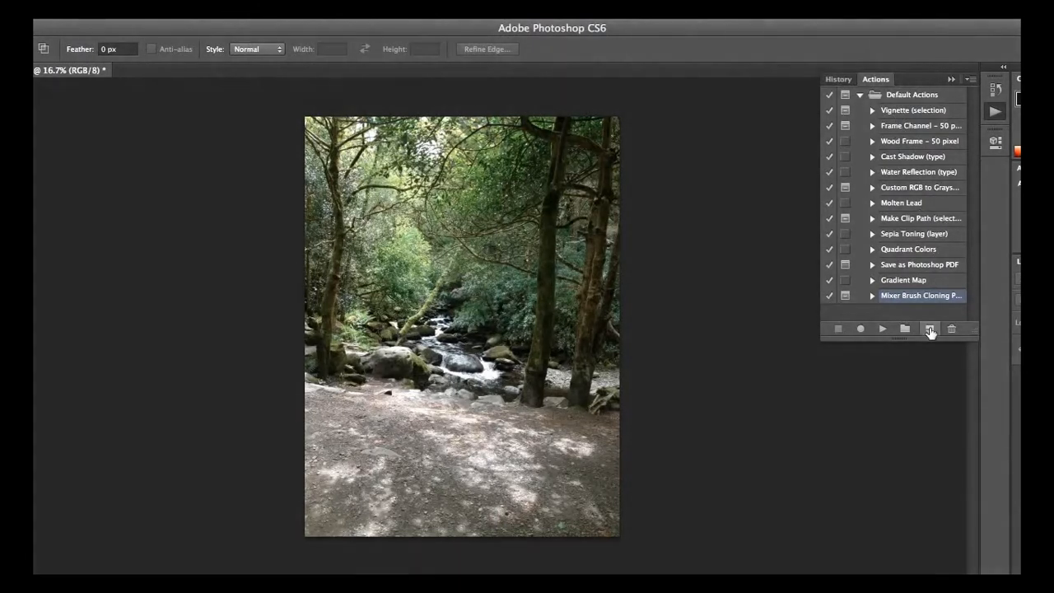
click(929, 330)
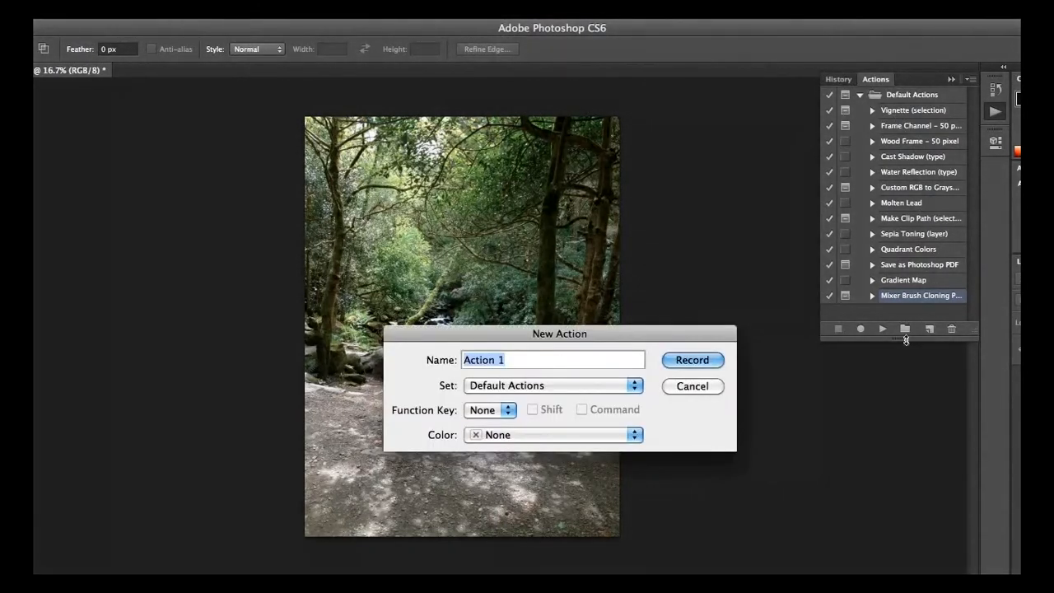
text(opt)
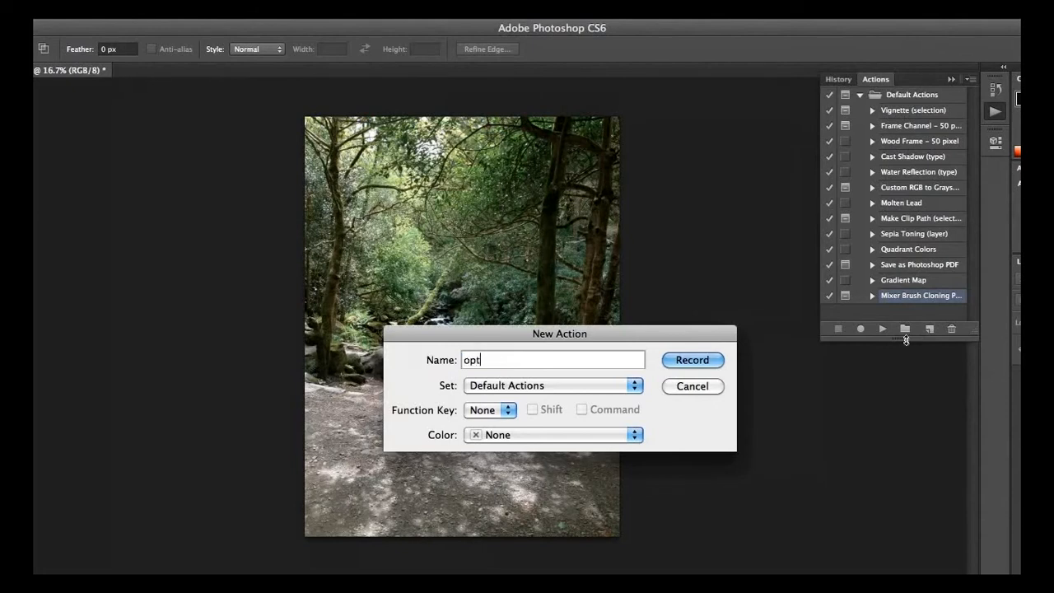
text(imize for we)
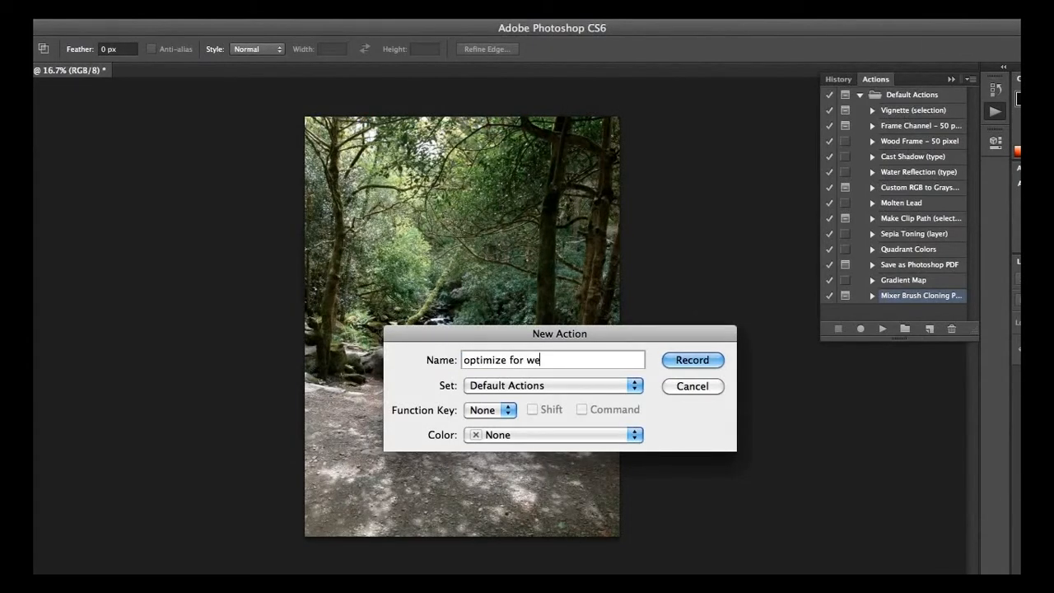
text(b)
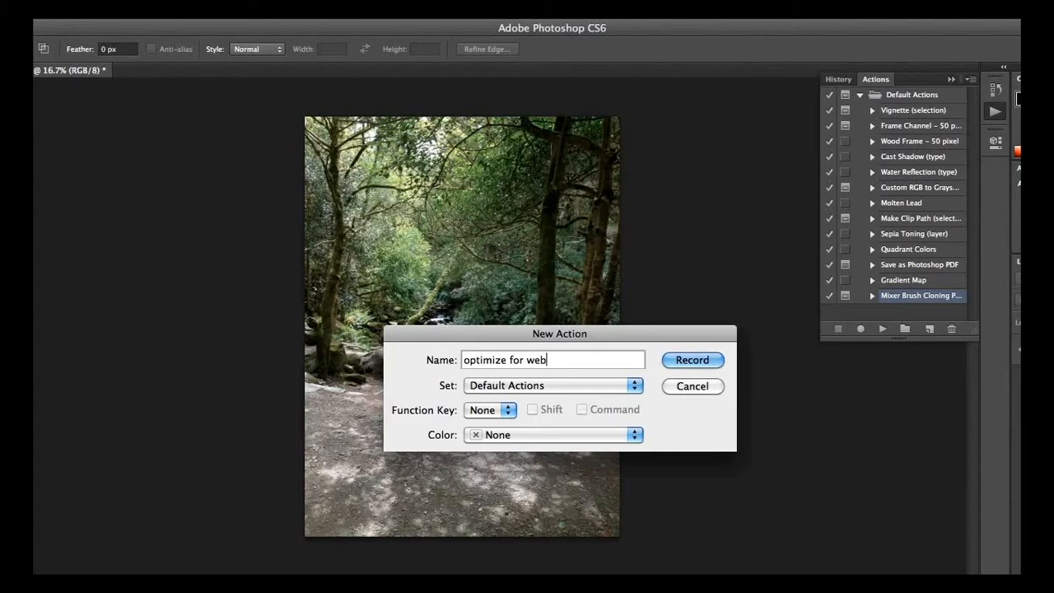
mouse_move(761, 402)
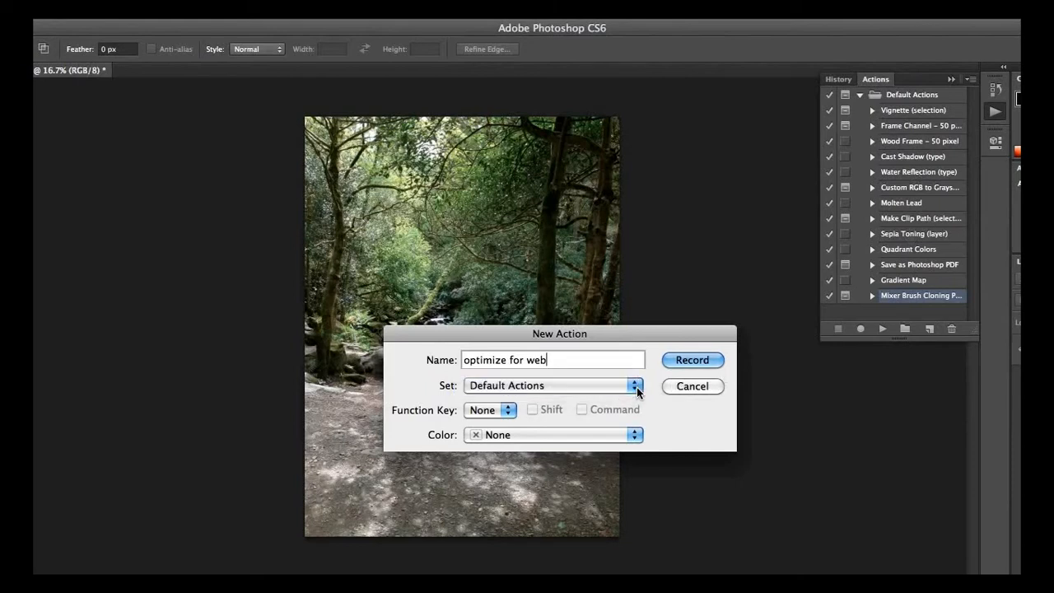
mouse_move(488, 425)
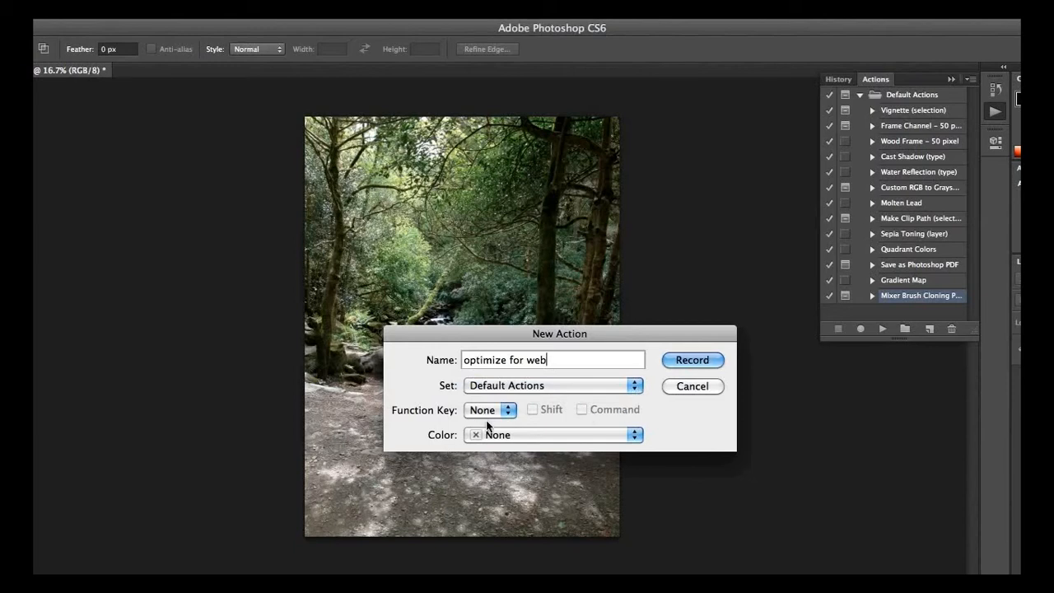
mouse_move(563, 436)
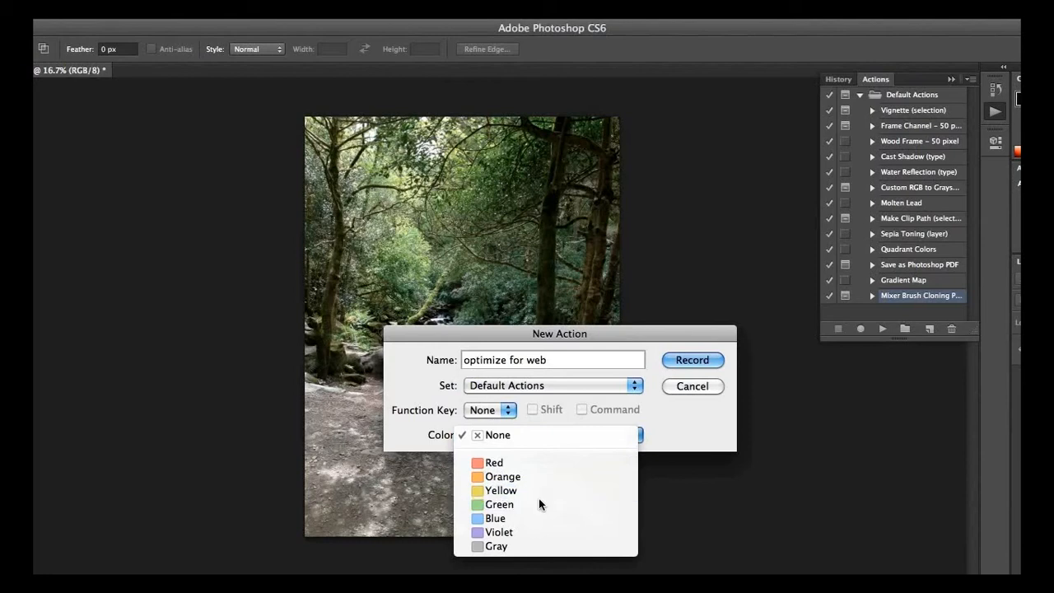
click(497, 504)
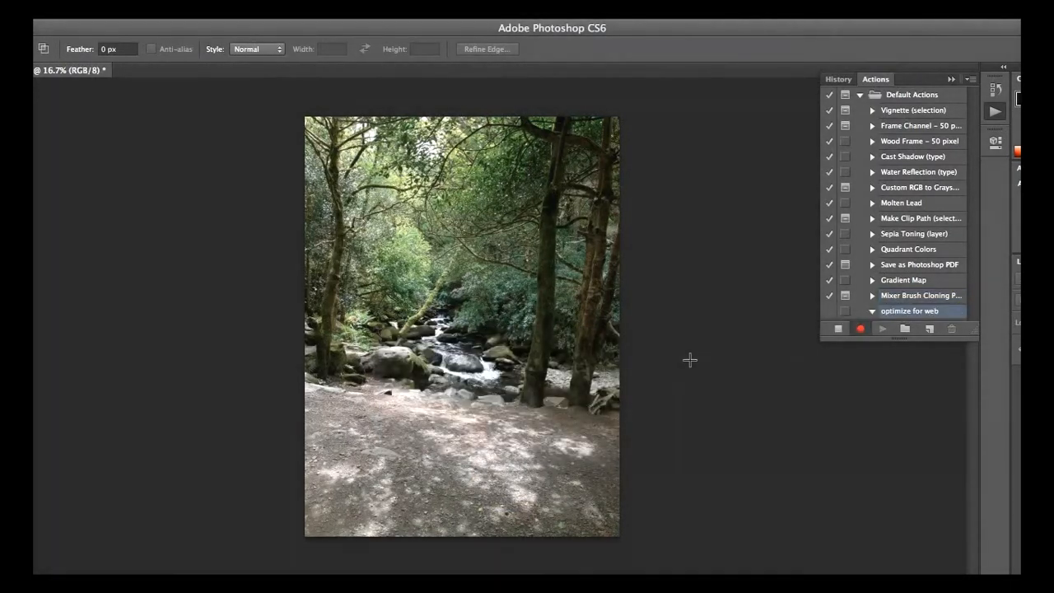
mouse_move(175, 152)
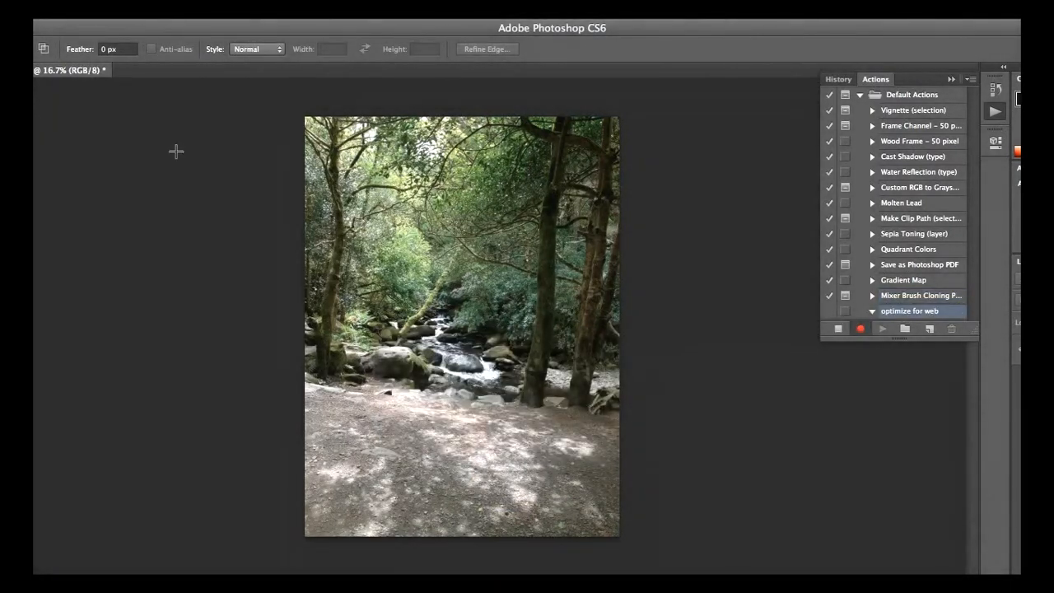
Step: Bring up the Image menu's adjustment commands while the action records
click(82, 8)
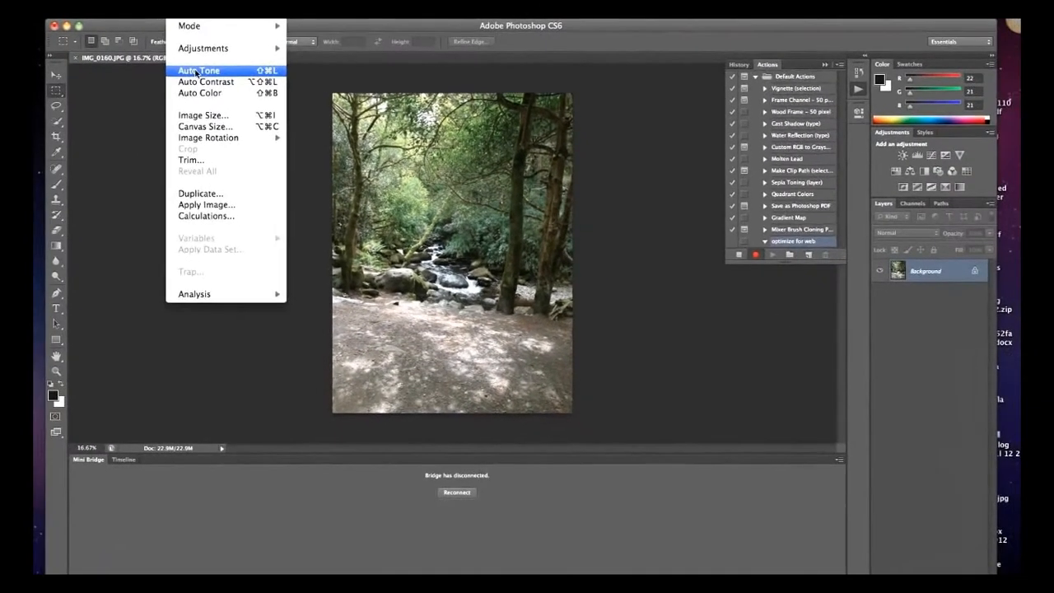
mouse_move(206, 83)
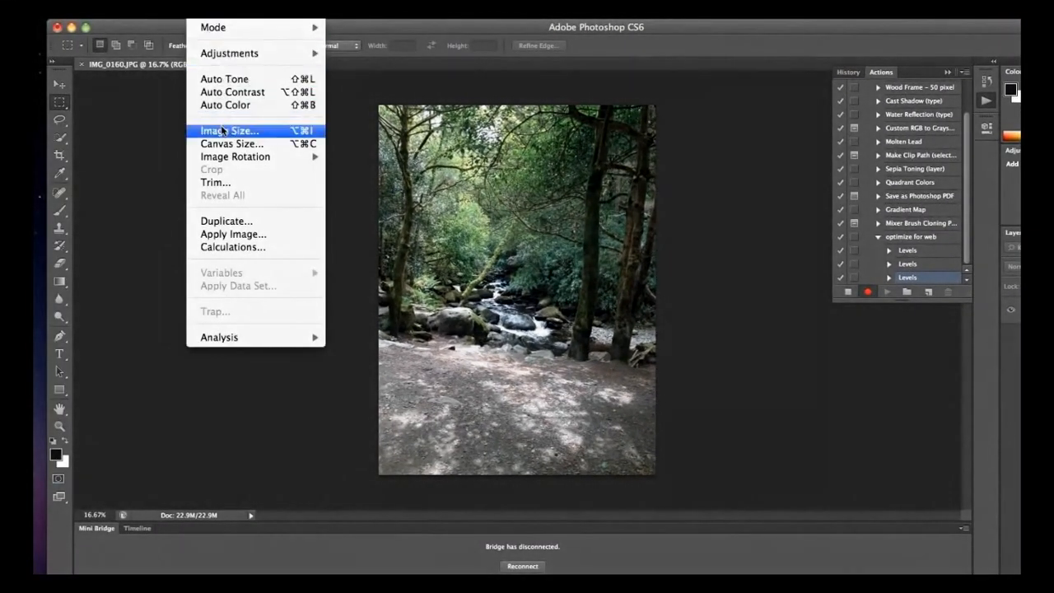
Step: Resize the photo to 600 by 800 pixels via Image Size, recorded in the action
click(229, 131)
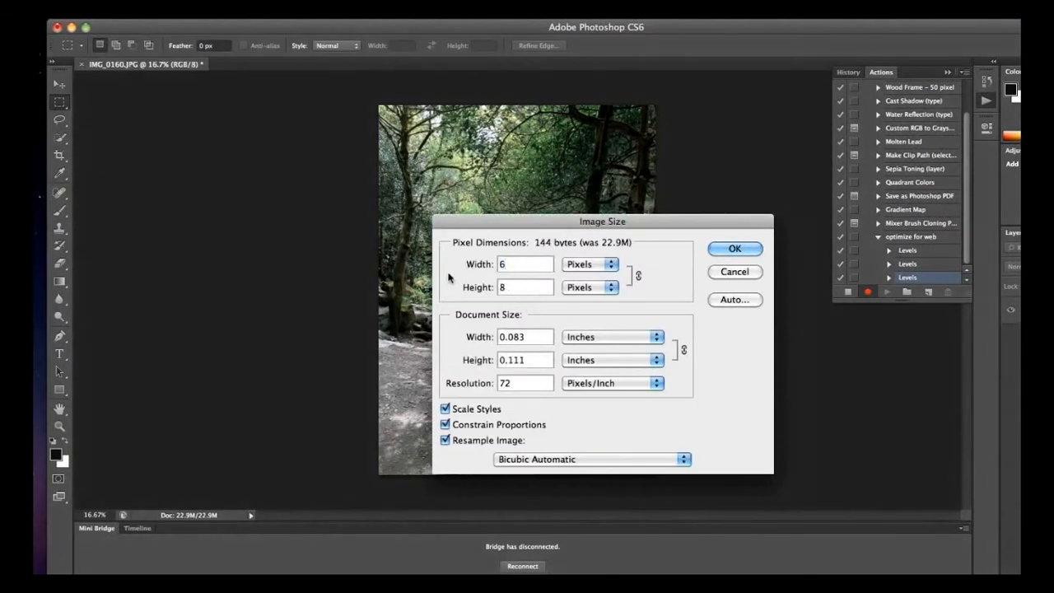
text(600)
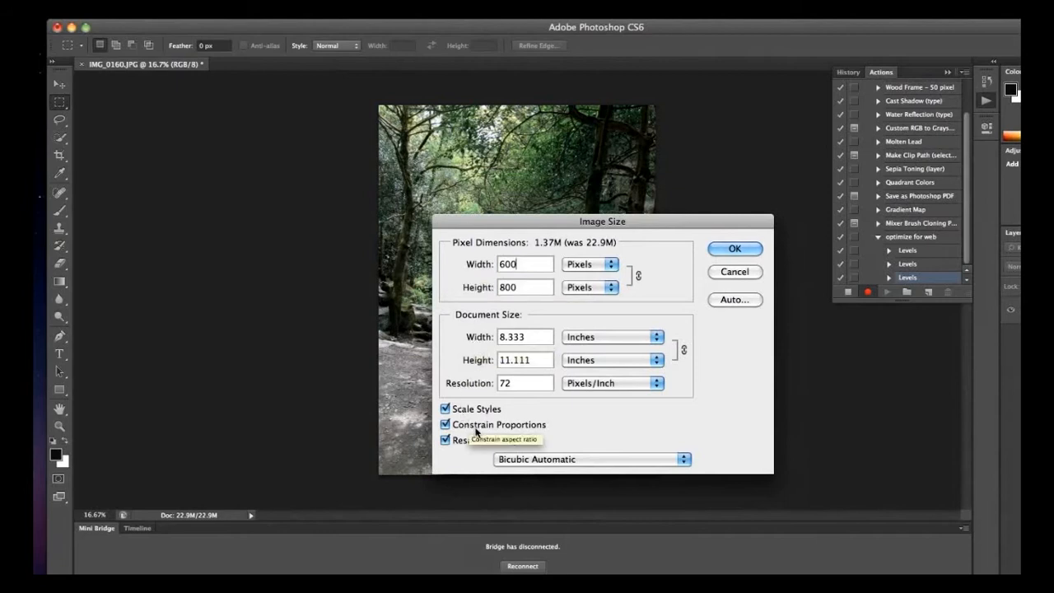
mouse_move(656, 316)
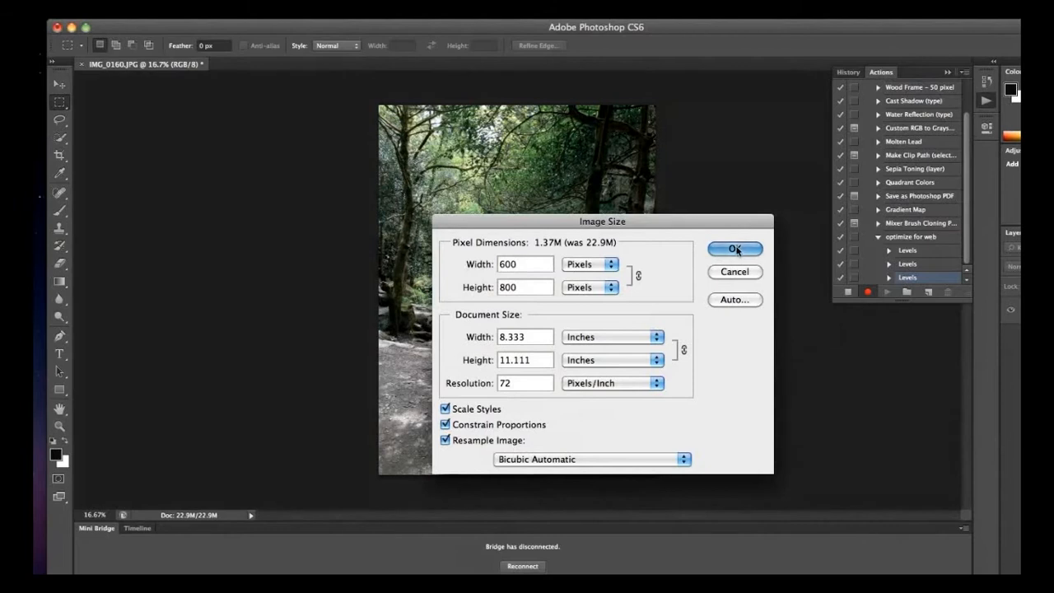
click(735, 249)
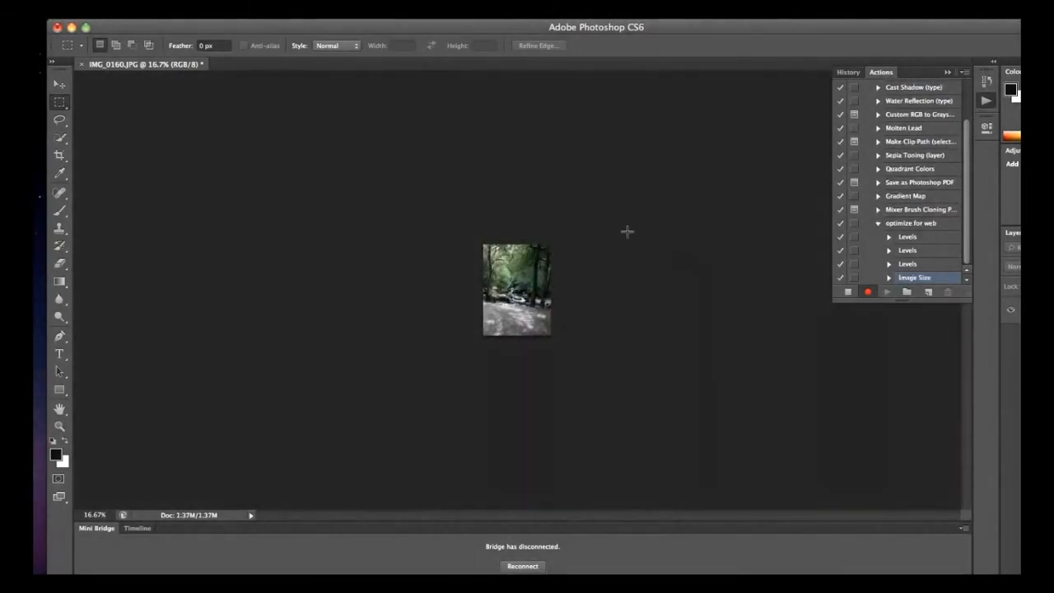
Step: Export the photo with Save for Web as a medium-quality 600×800 JPEG, recorded as an Export step
click(91, 8)
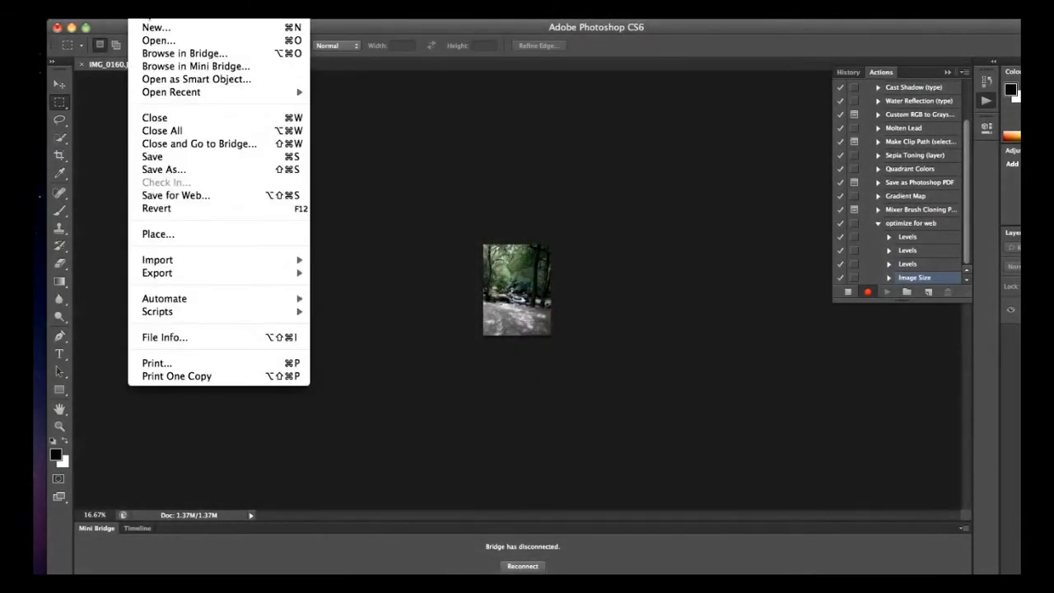
mouse_move(207, 207)
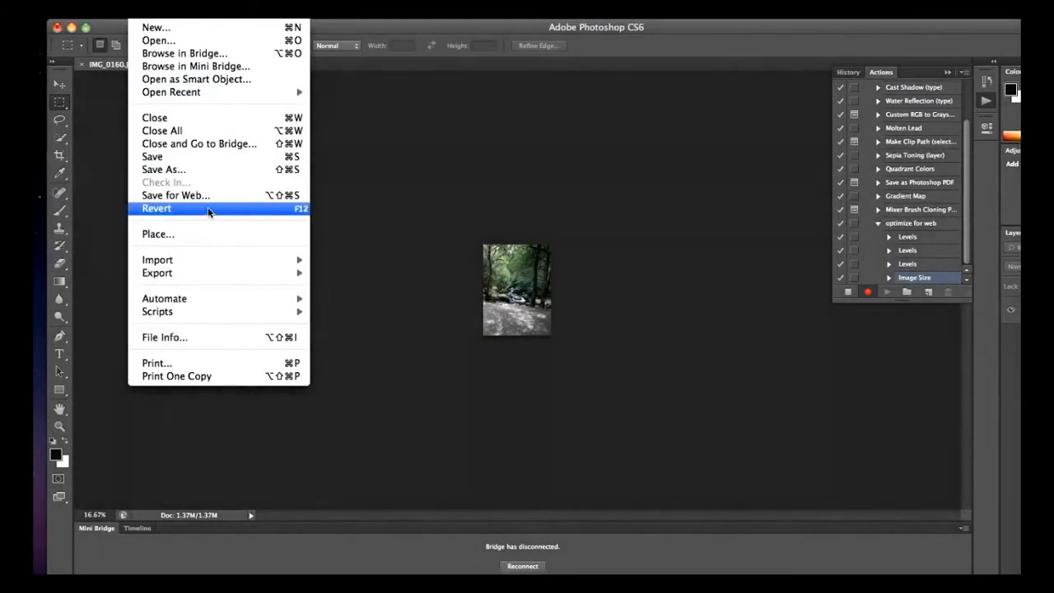
click(175, 194)
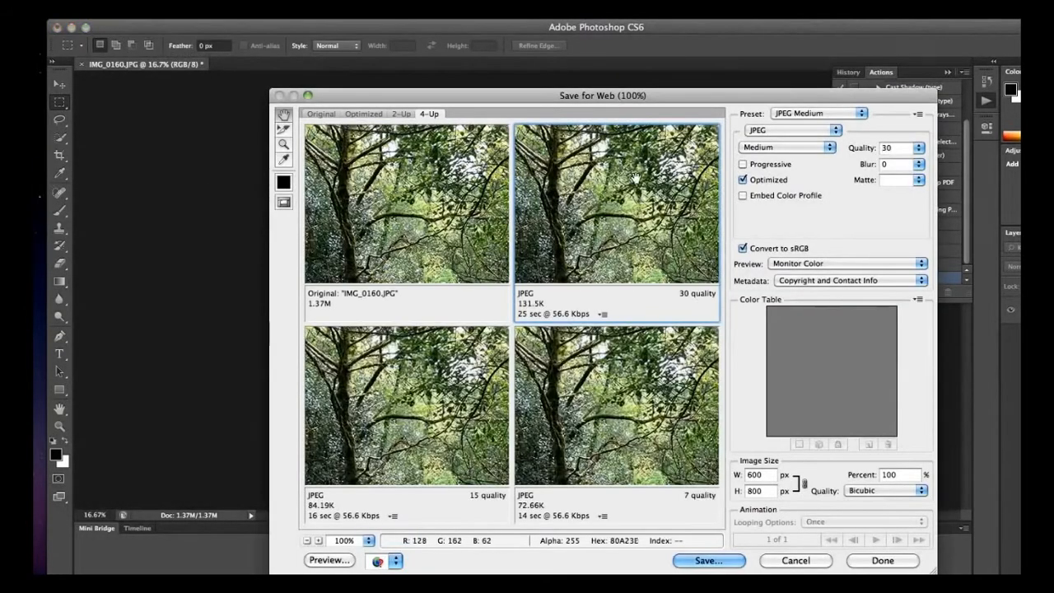
mouse_move(837, 146)
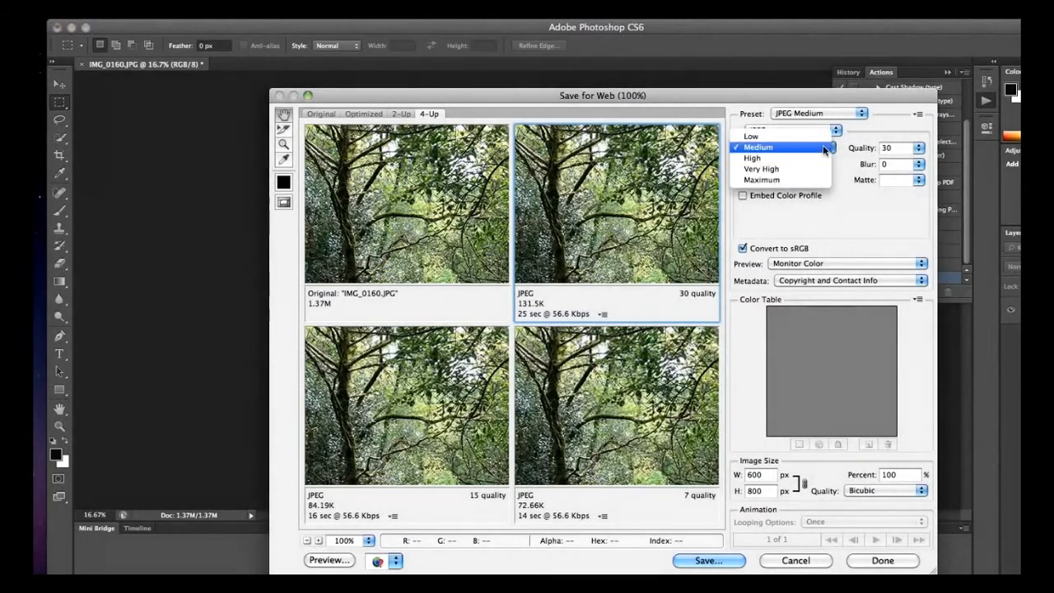
click(758, 149)
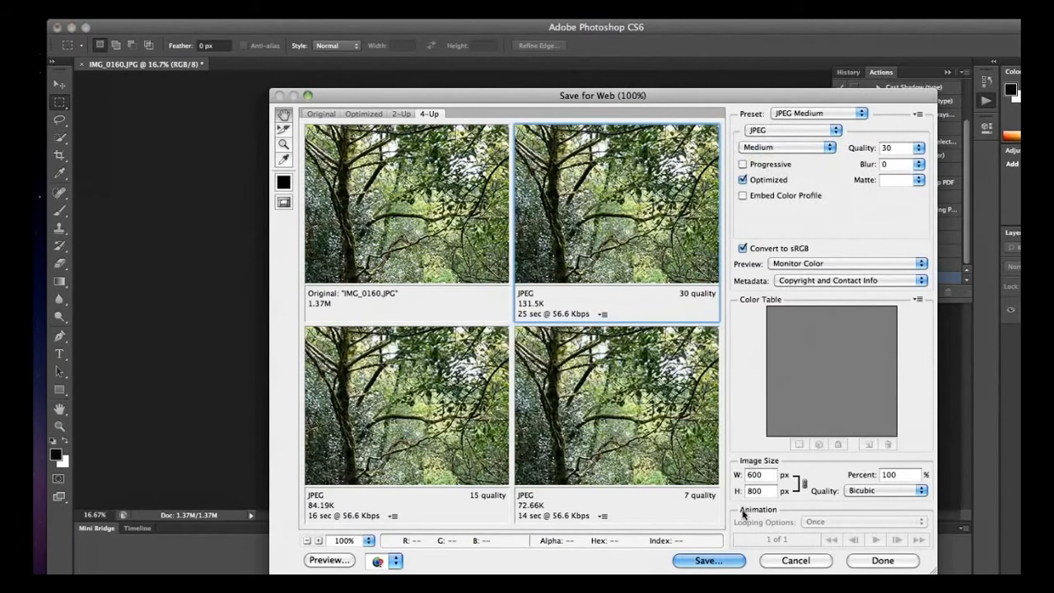
click(708, 560)
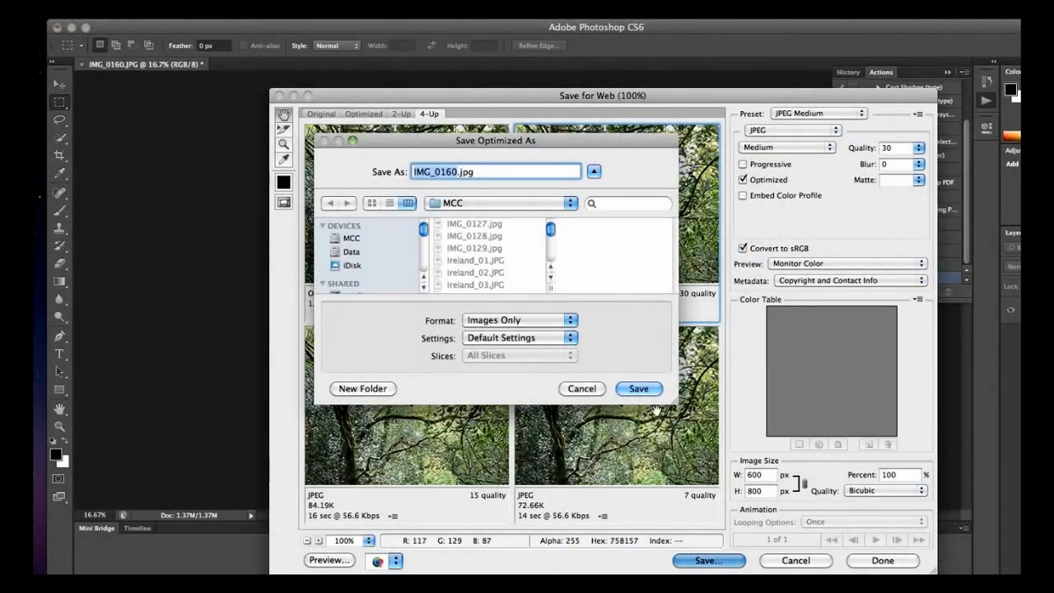
click(639, 389)
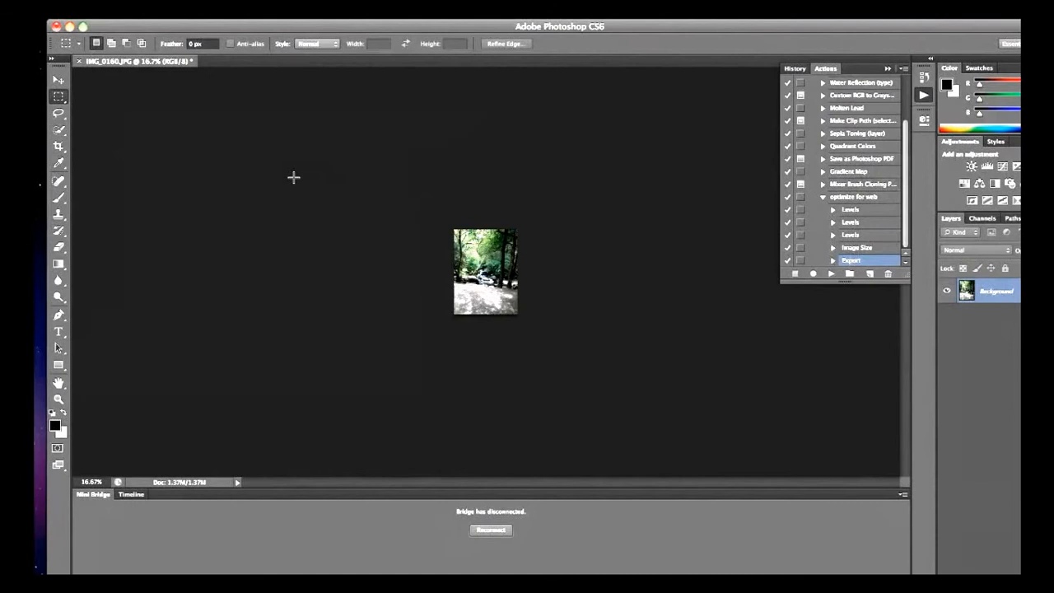
mouse_move(228, 115)
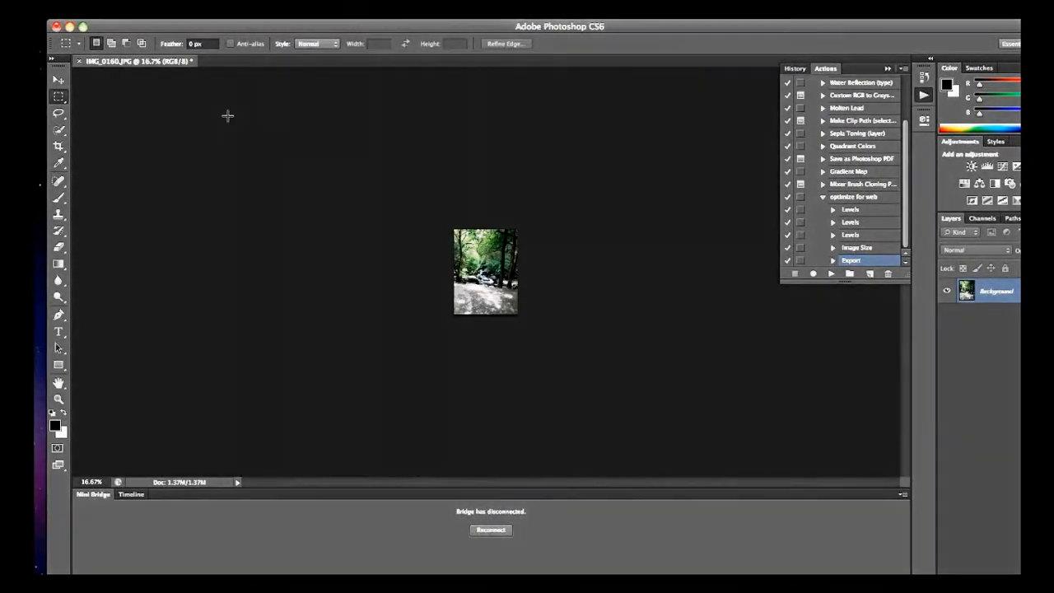
Step: Bring up the File menu to reach the Automate commands
click(95, 9)
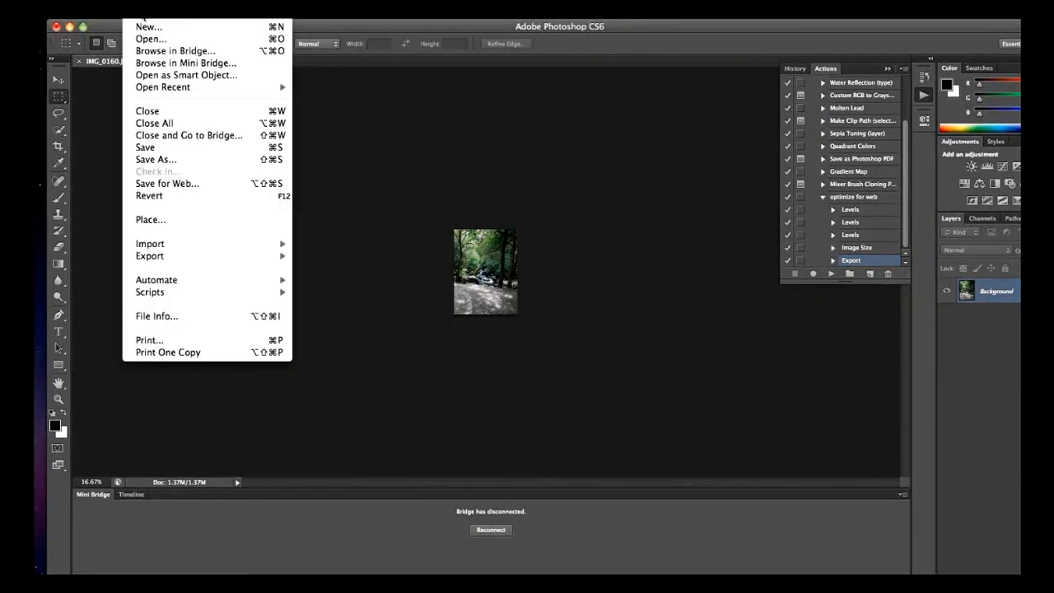
mouse_move(193, 277)
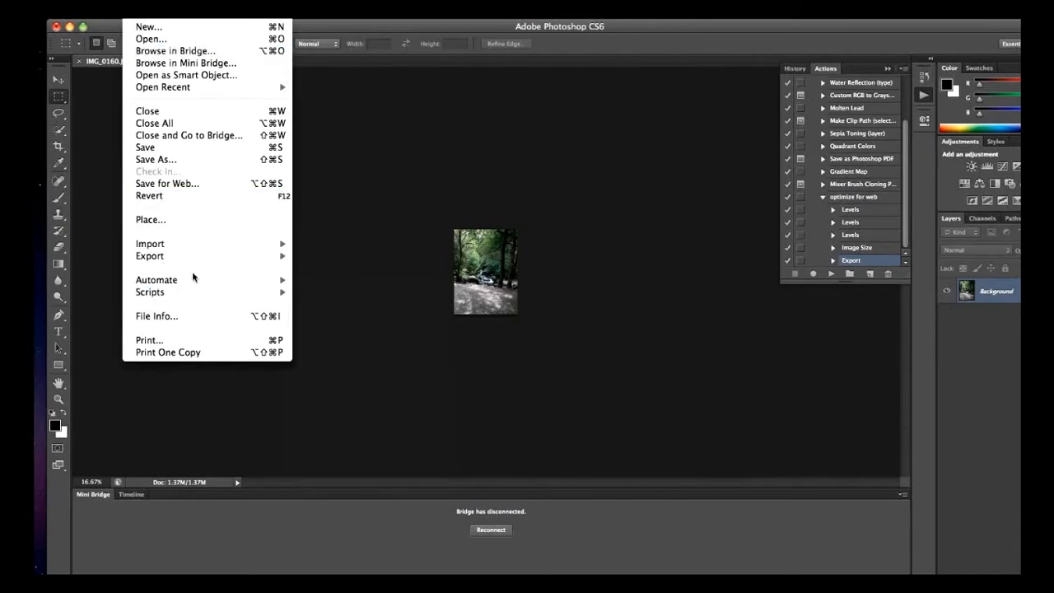
mouse_move(157, 280)
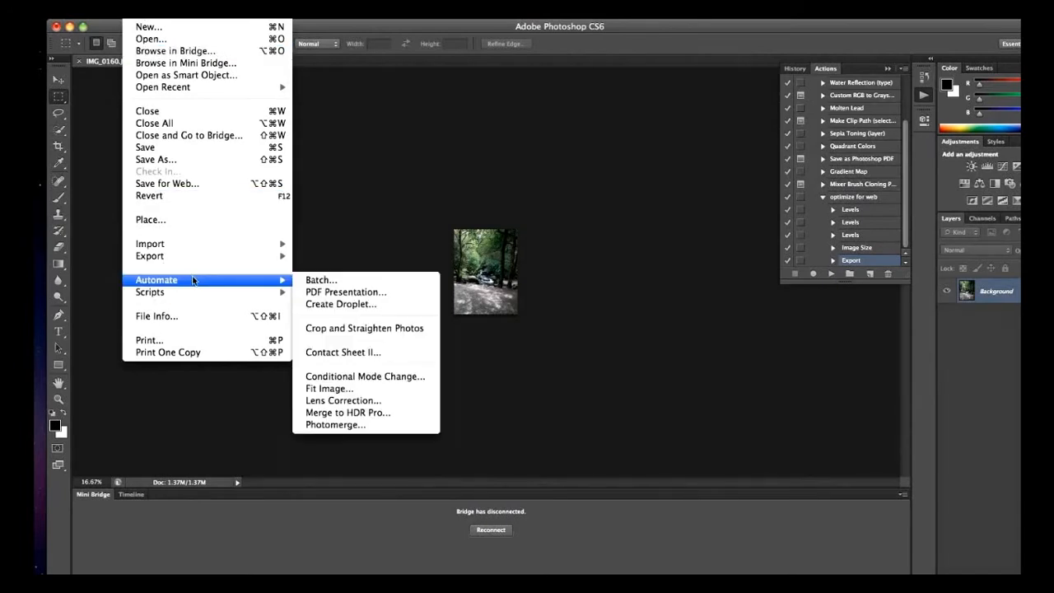
mouse_move(319, 280)
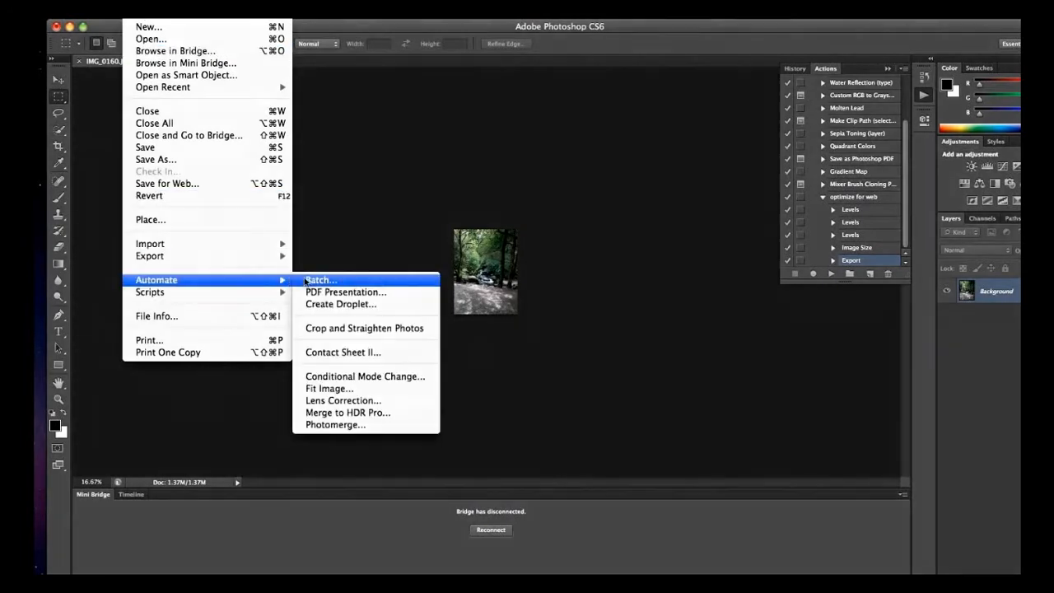
Step: Start a Batch of 'optimize for web' with Pictures/20120523 chosen as the source folder
click(319, 280)
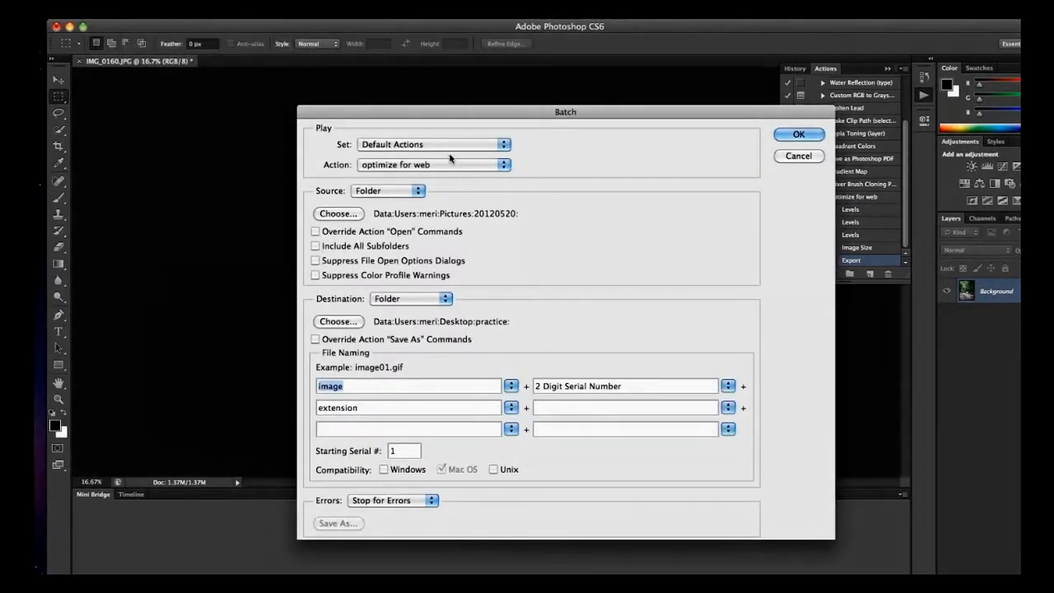
mouse_move(374, 204)
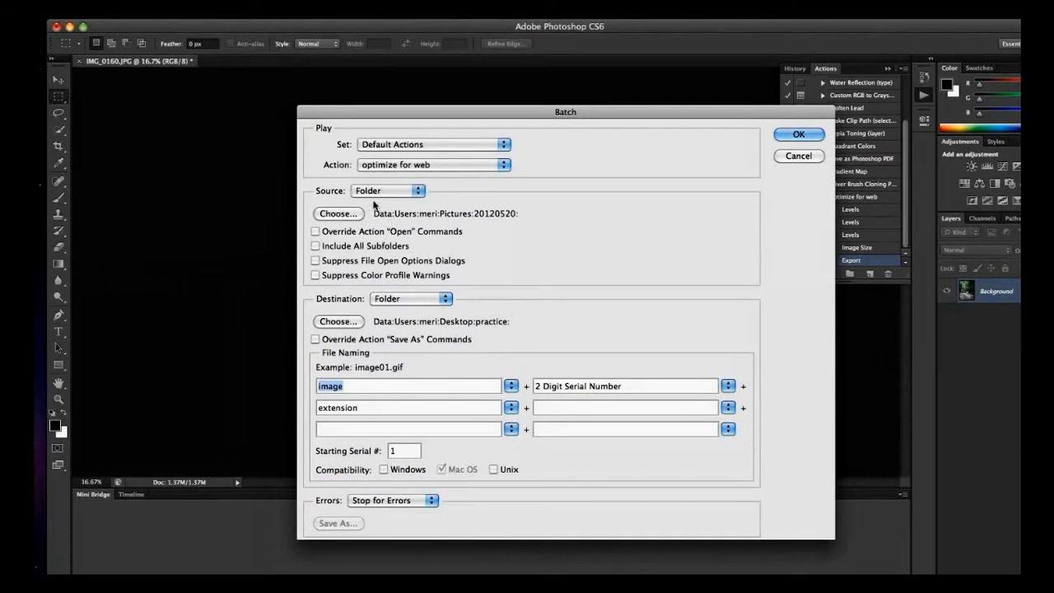
click(337, 214)
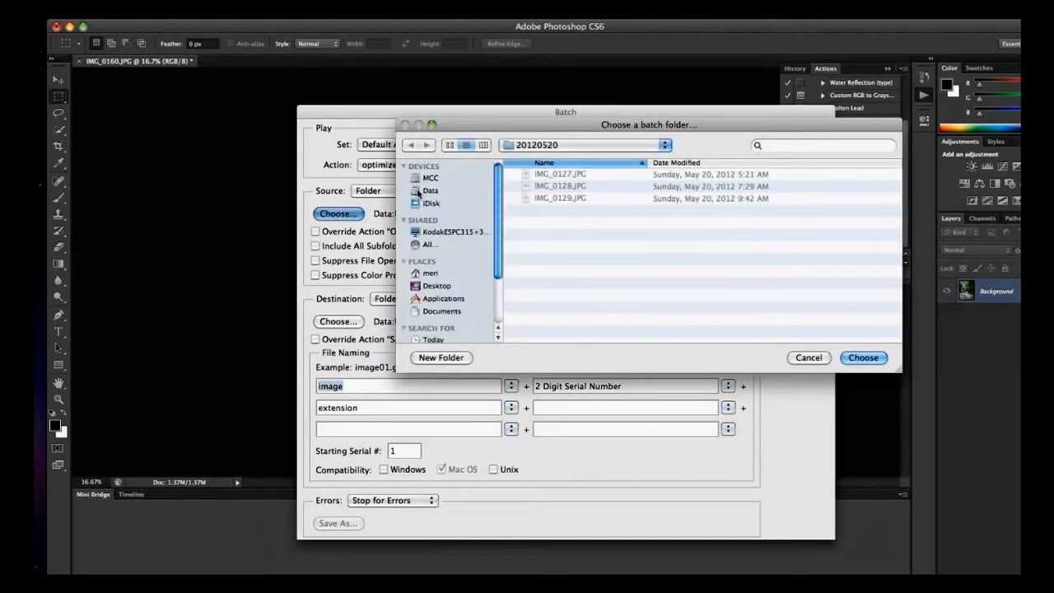
scroll(down, 3)
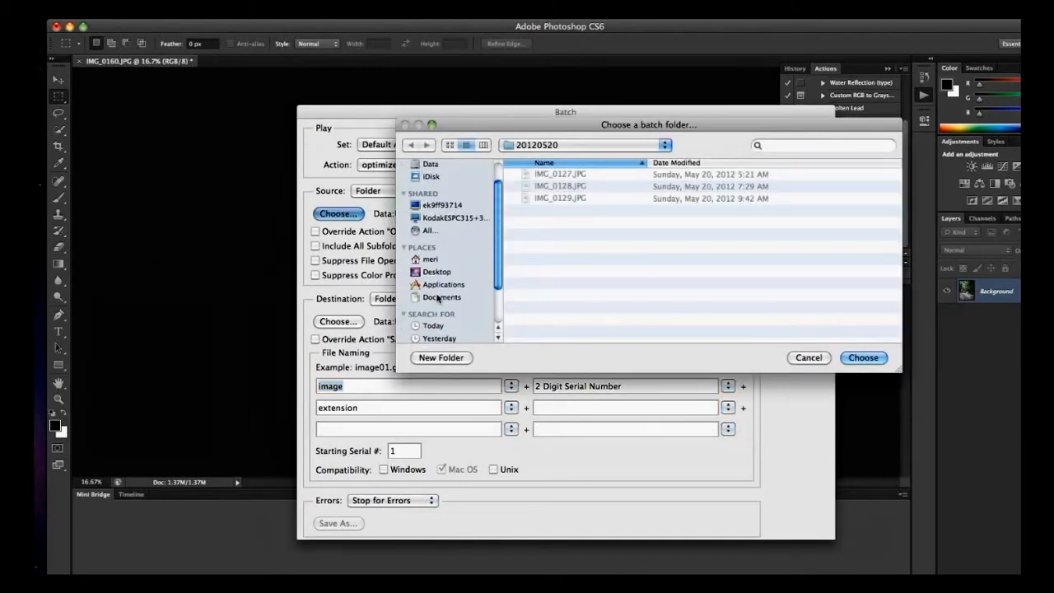
scroll(down, 3)
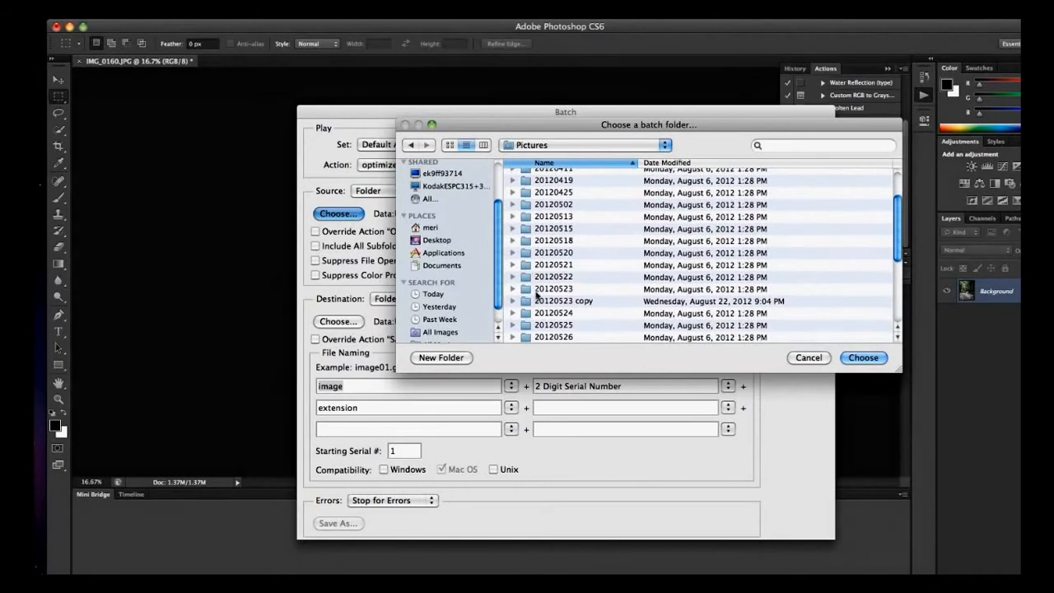
click(553, 288)
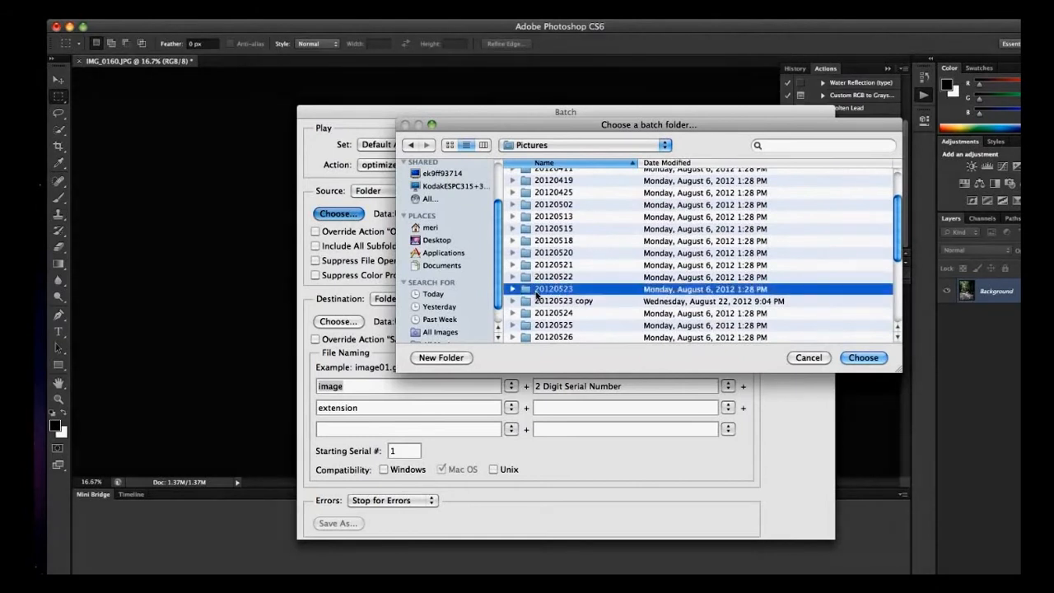
click(512, 288)
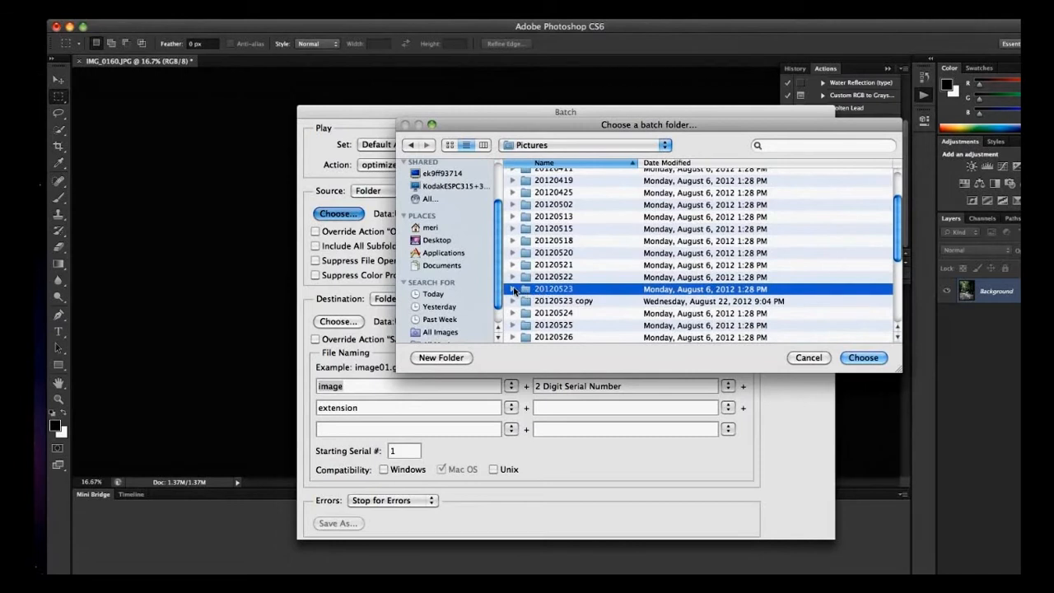
click(514, 288)
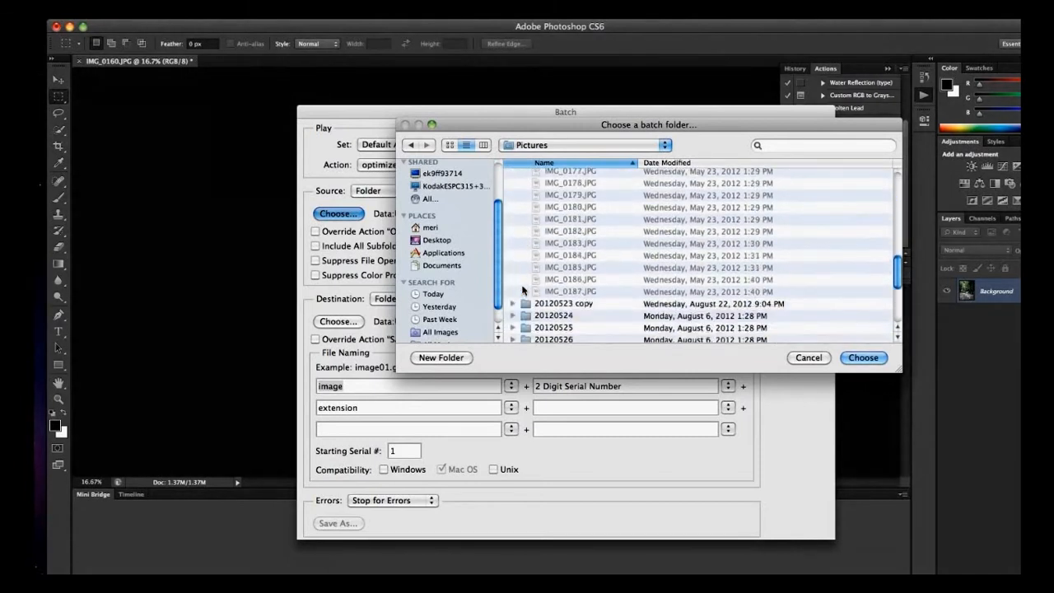
scroll(down, 3)
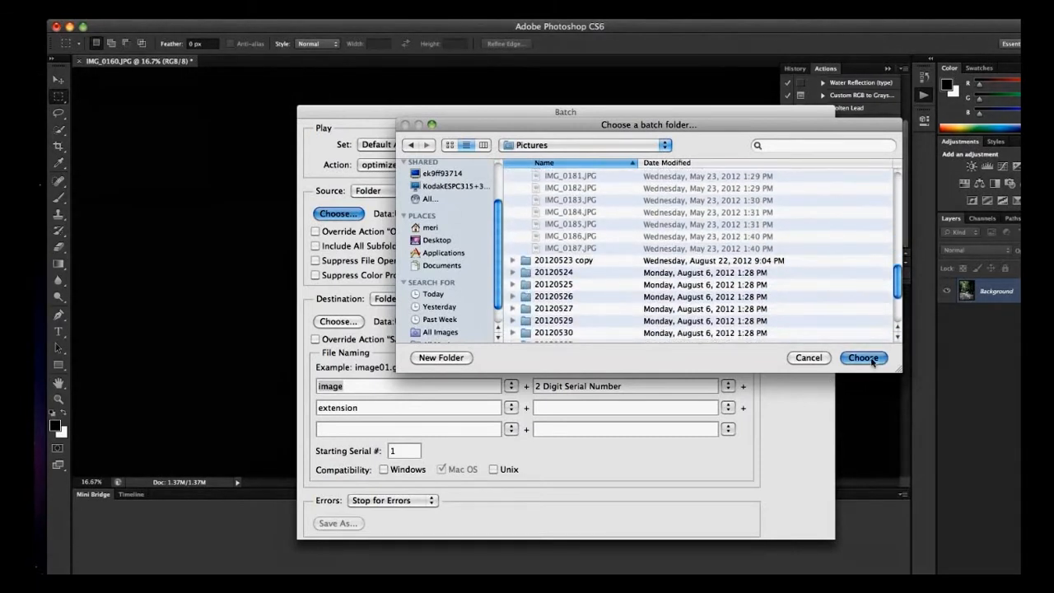
click(863, 357)
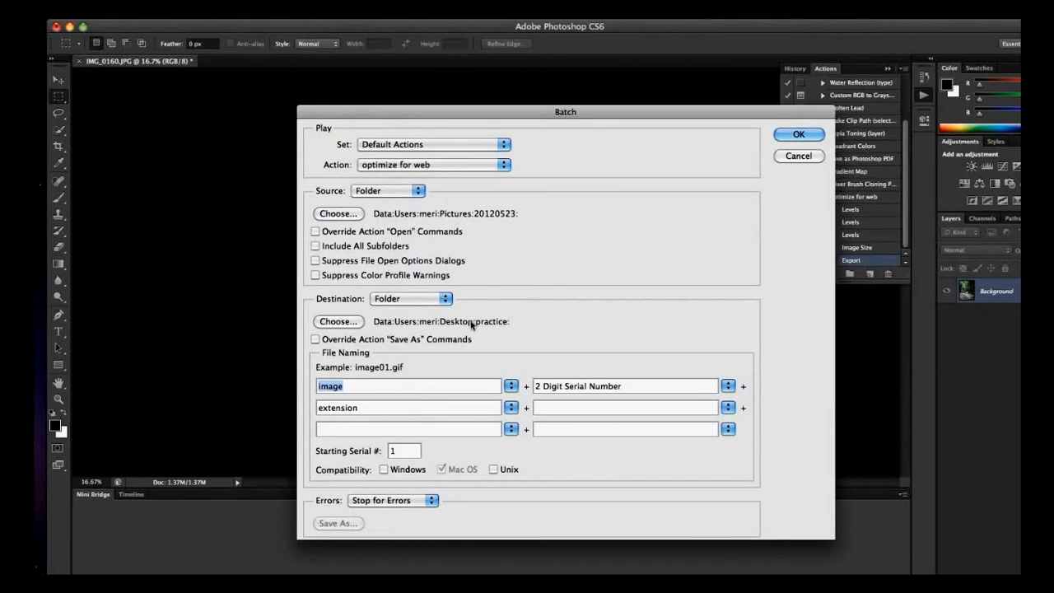
mouse_move(403, 303)
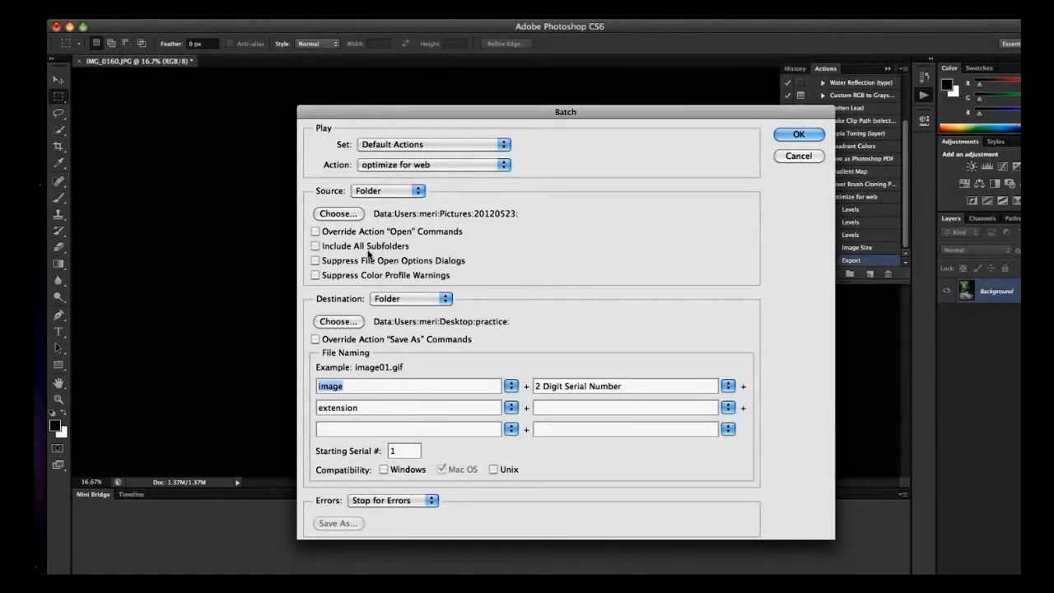
mouse_move(385, 299)
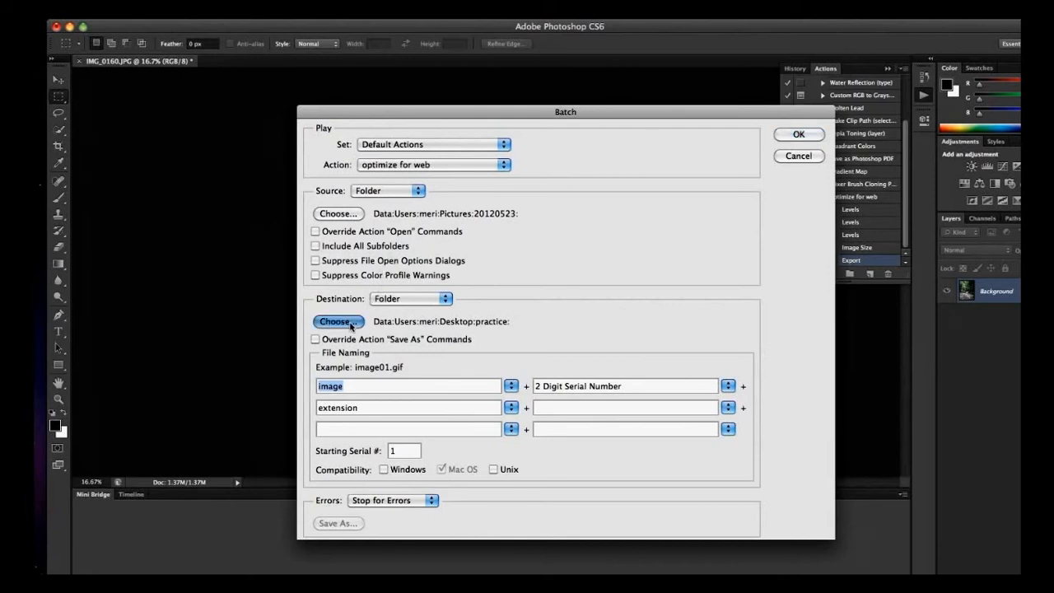
Step: Set the practice folder as destination and name files 'ireland' plus a two-digit serial starting at 01
click(338, 322)
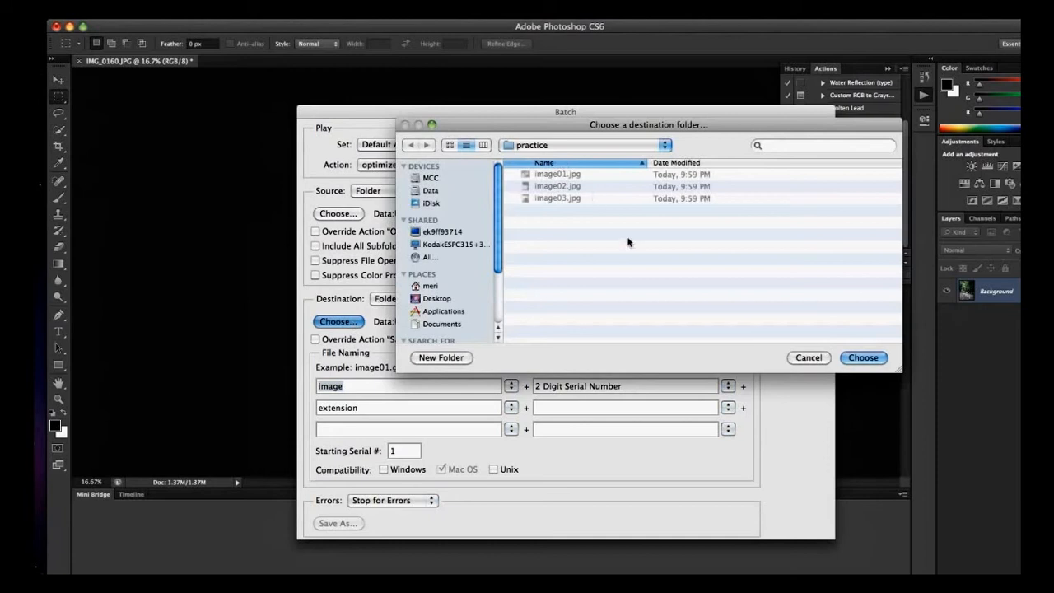
click(864, 358)
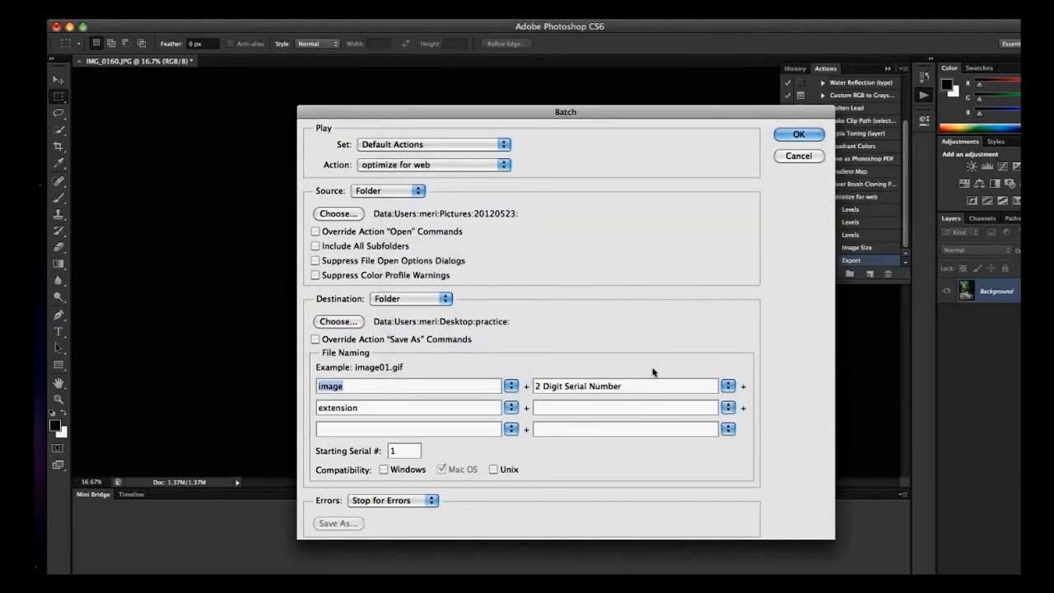
mouse_move(444, 397)
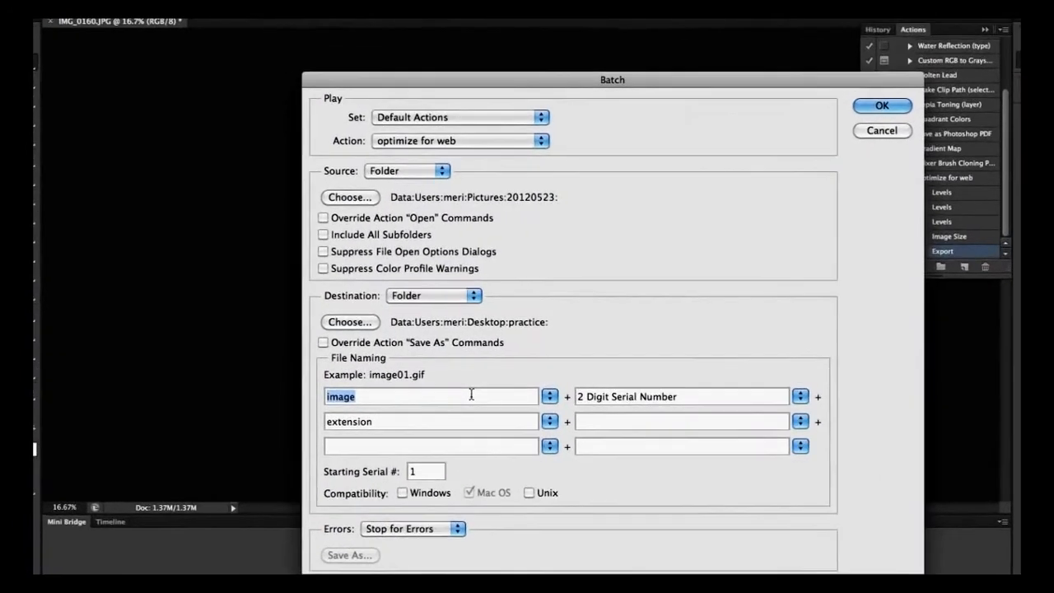
text(irelandd)
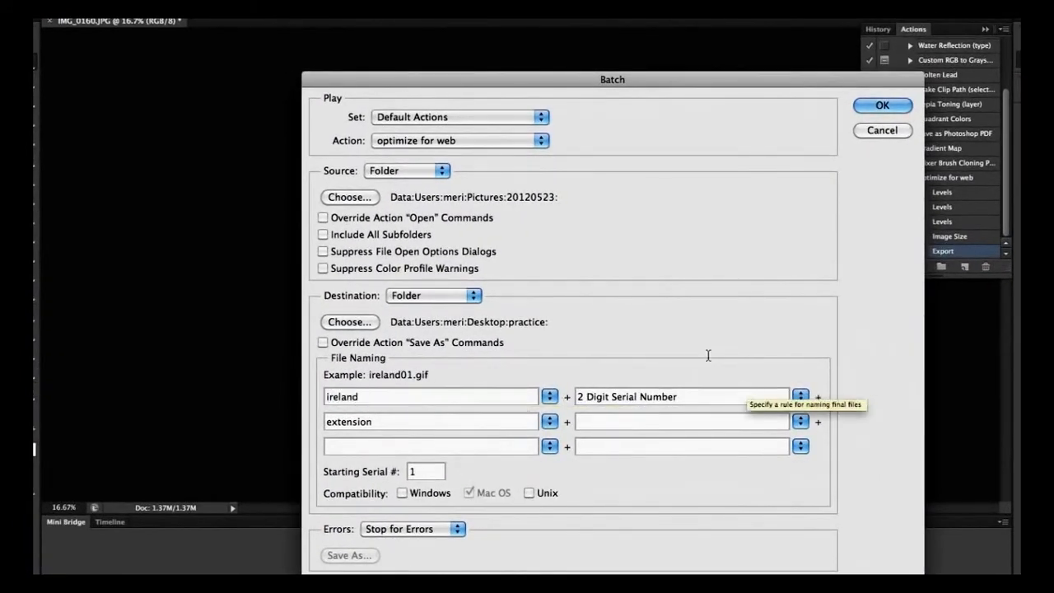
mouse_move(507, 437)
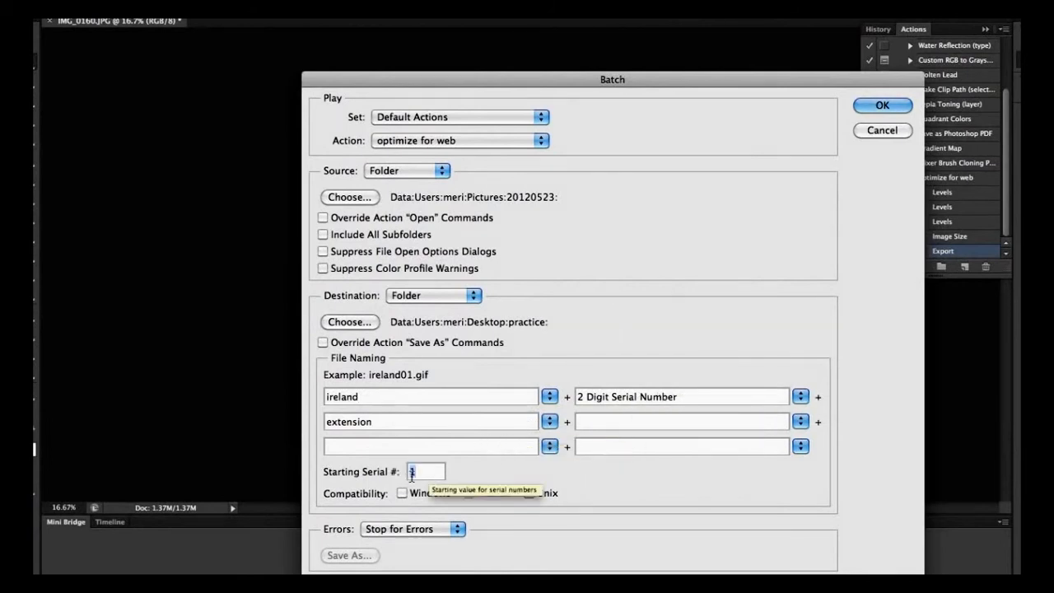
text(01)
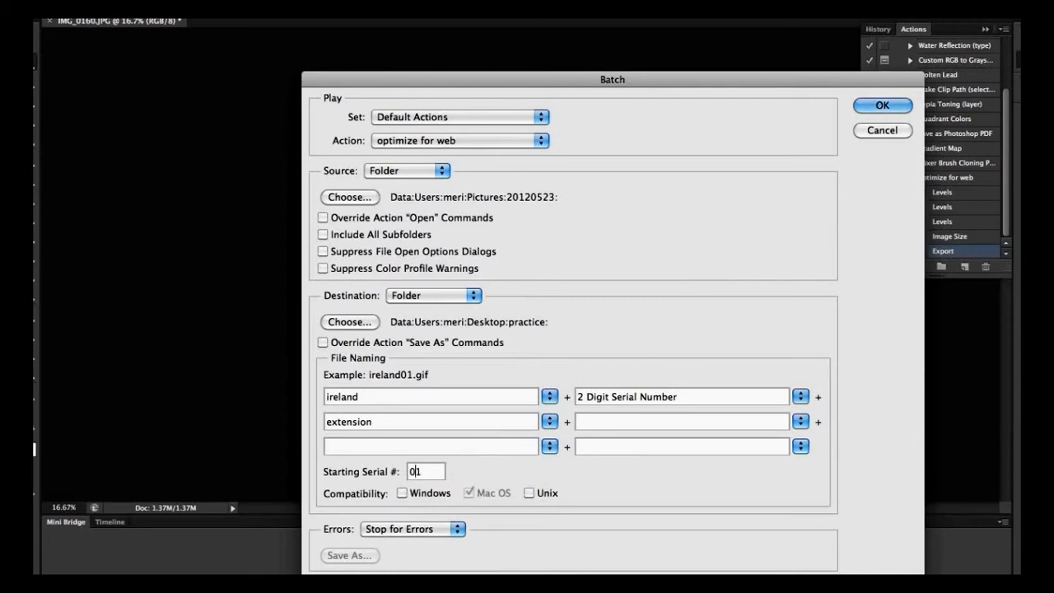
mouse_move(788, 201)
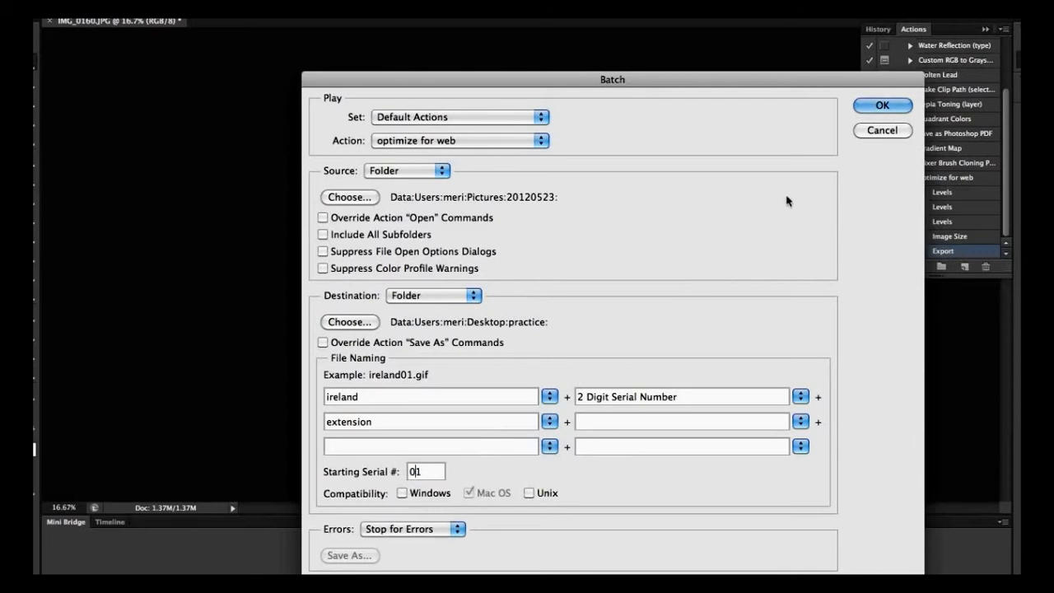
Step: Run the batch, accepting Quality 6 Medium Baseline JPEG options for each ireland image
click(883, 106)
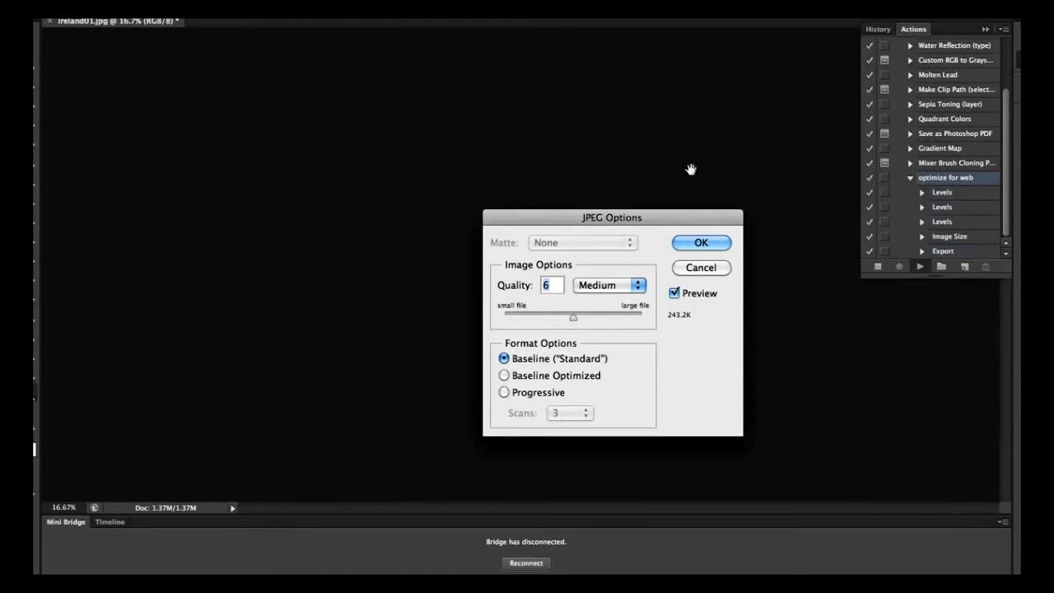
click(702, 242)
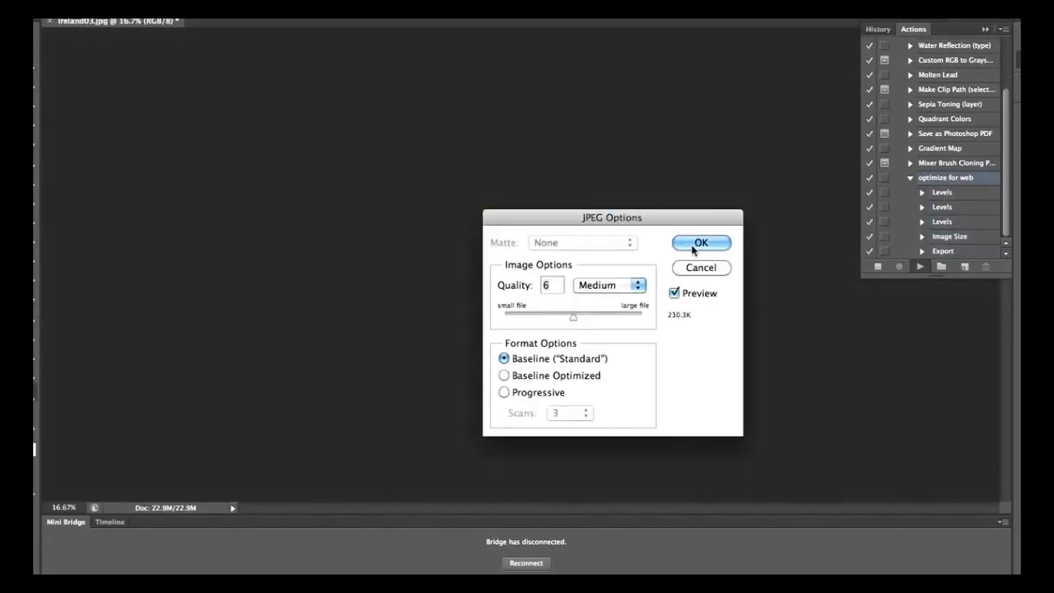
click(702, 242)
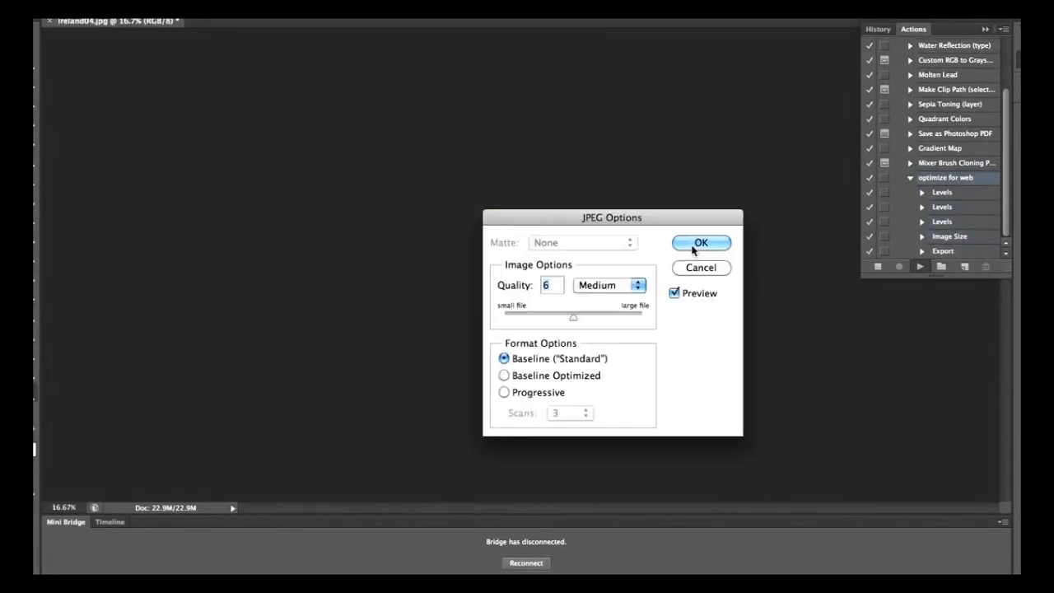
click(702, 242)
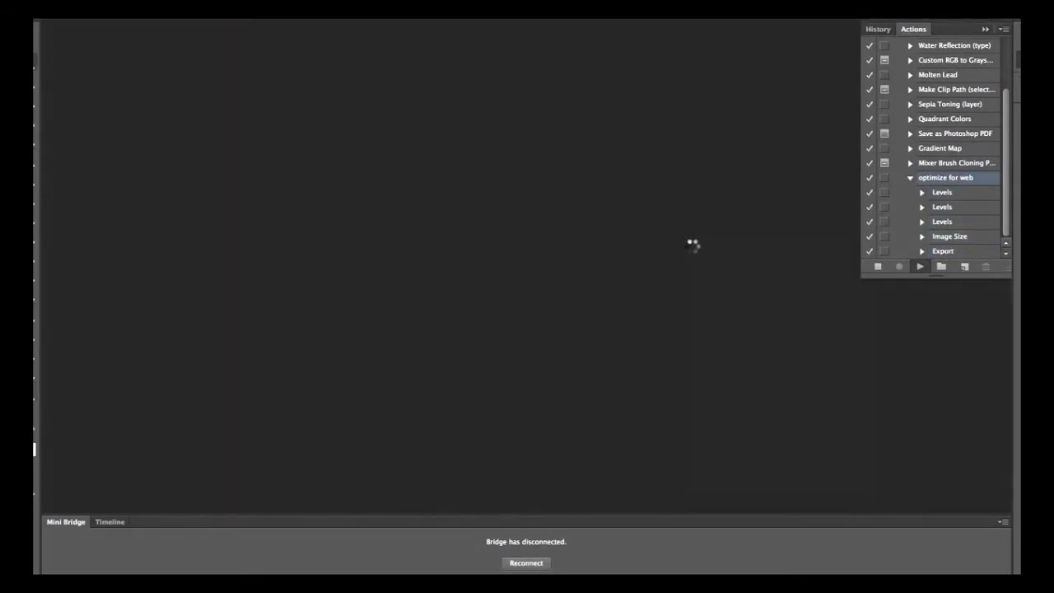
mouse_move(695, 251)
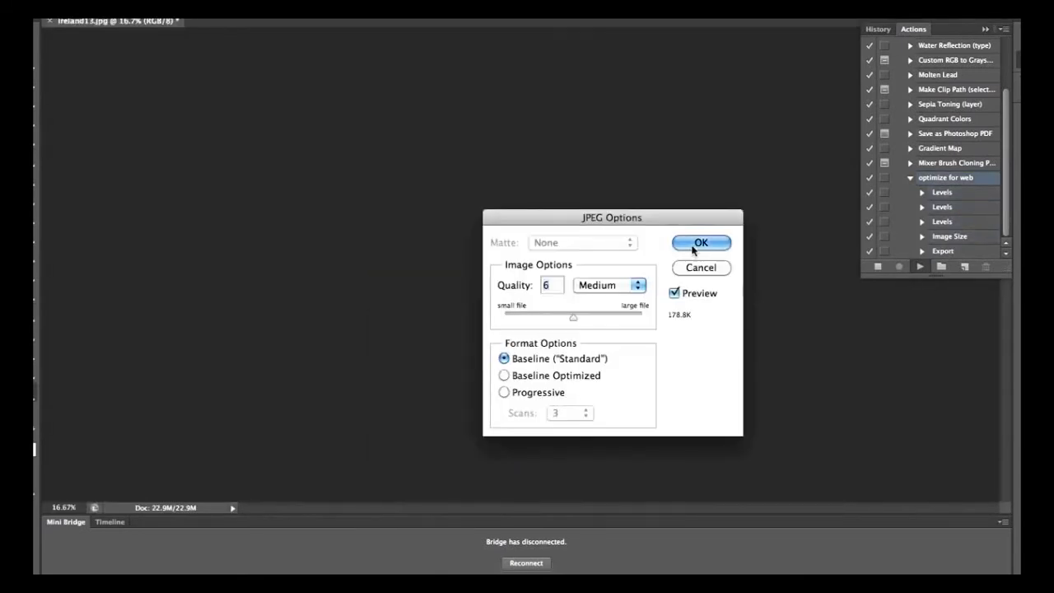
click(702, 242)
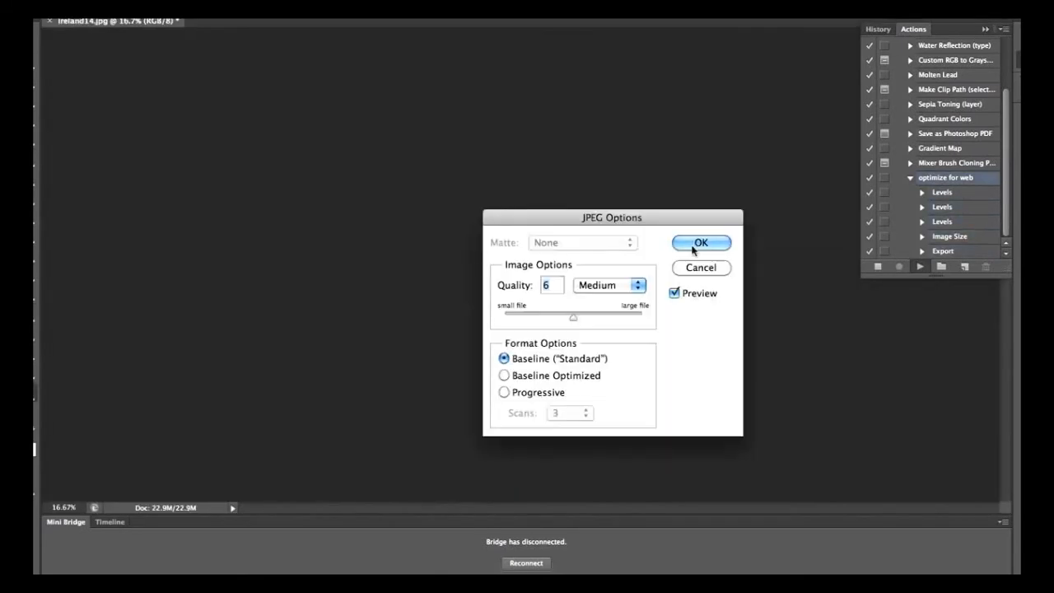
click(701, 242)
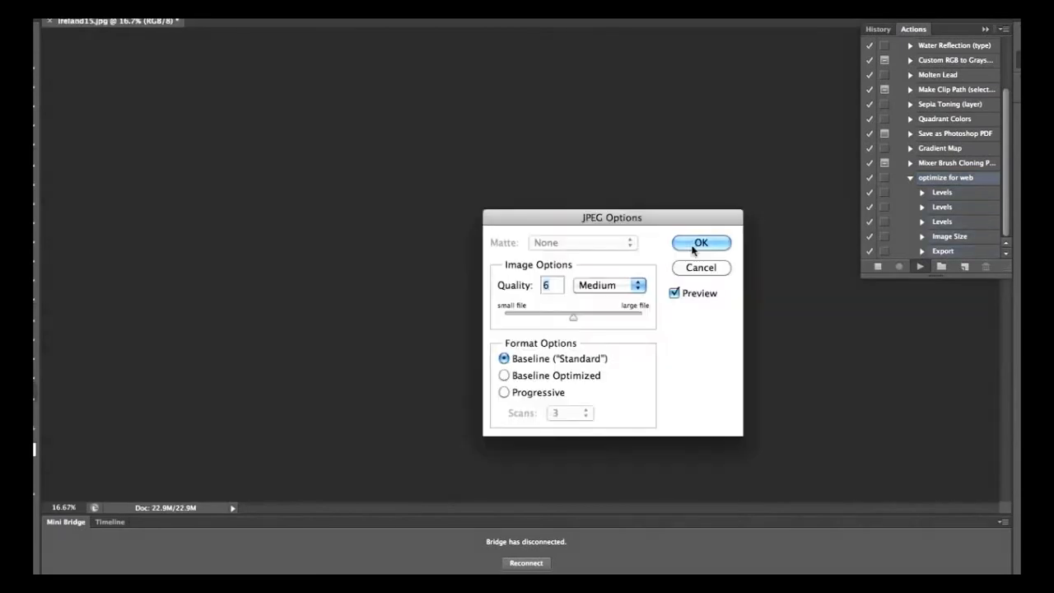
click(702, 242)
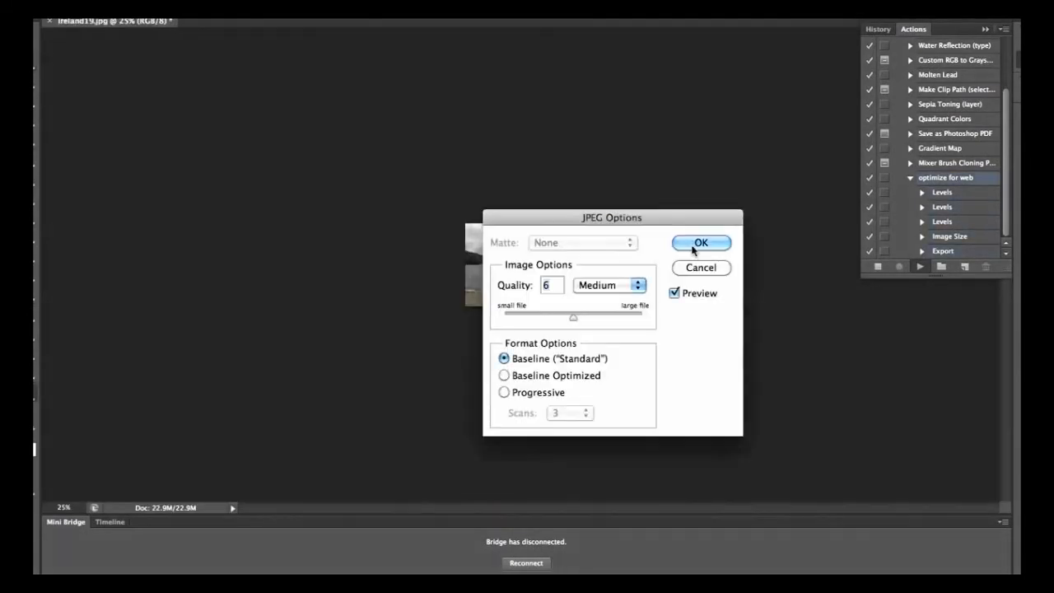
click(701, 242)
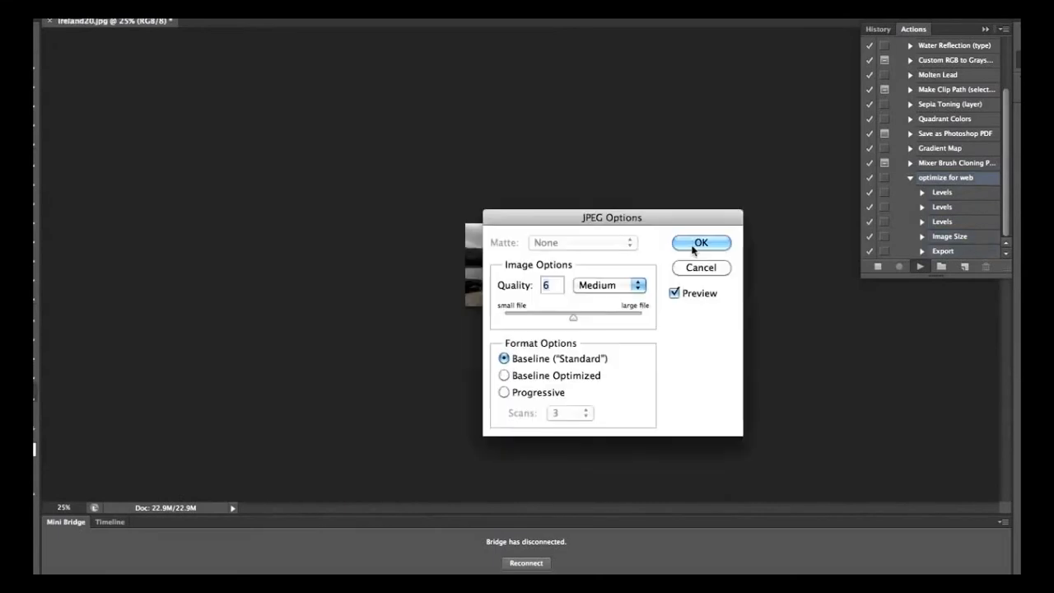
click(702, 242)
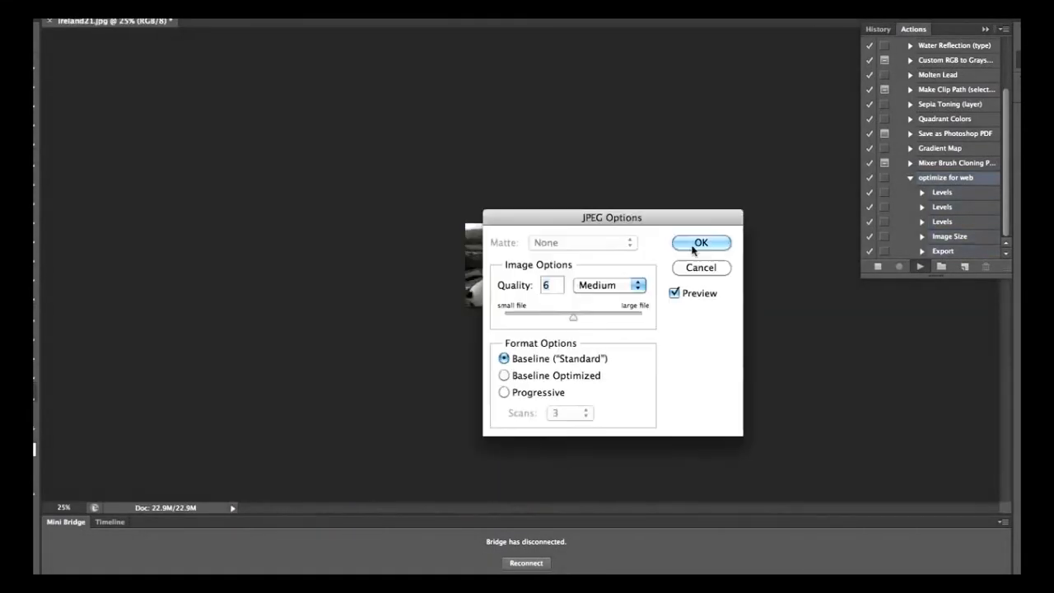
click(702, 243)
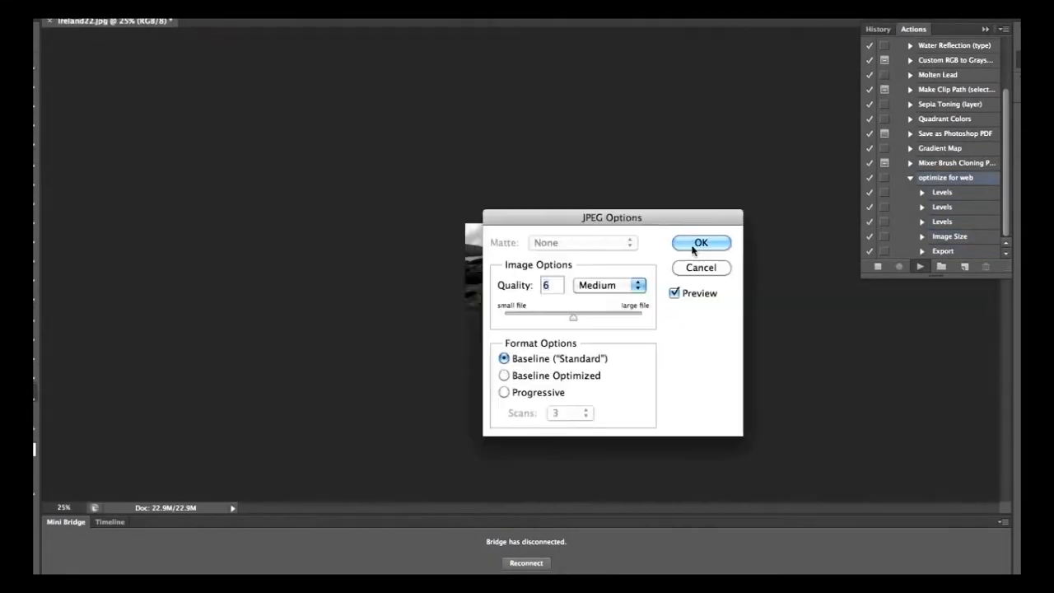
click(702, 242)
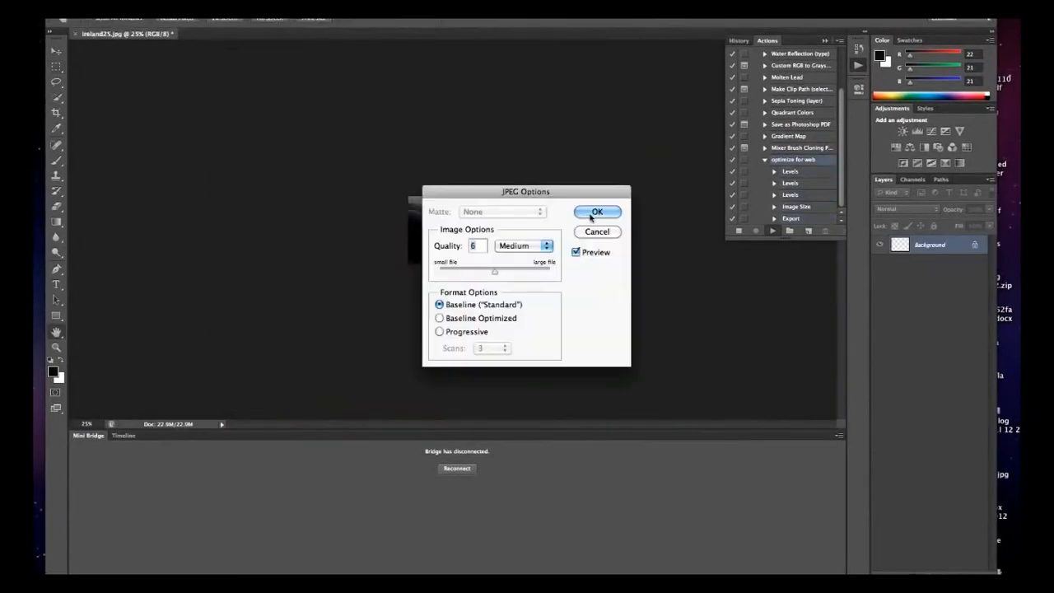
click(597, 211)
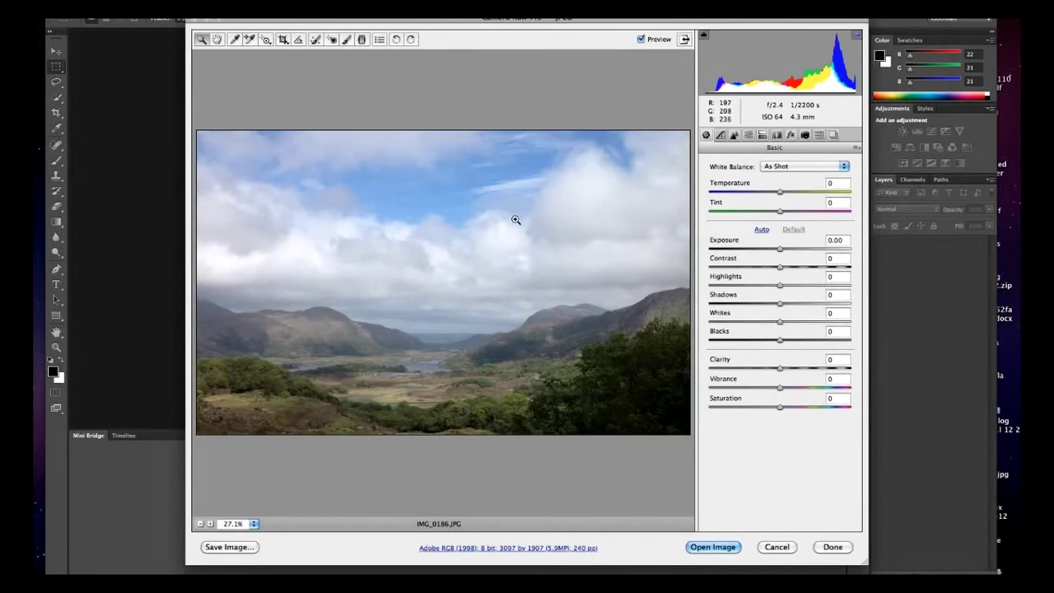
mouse_move(297, 386)
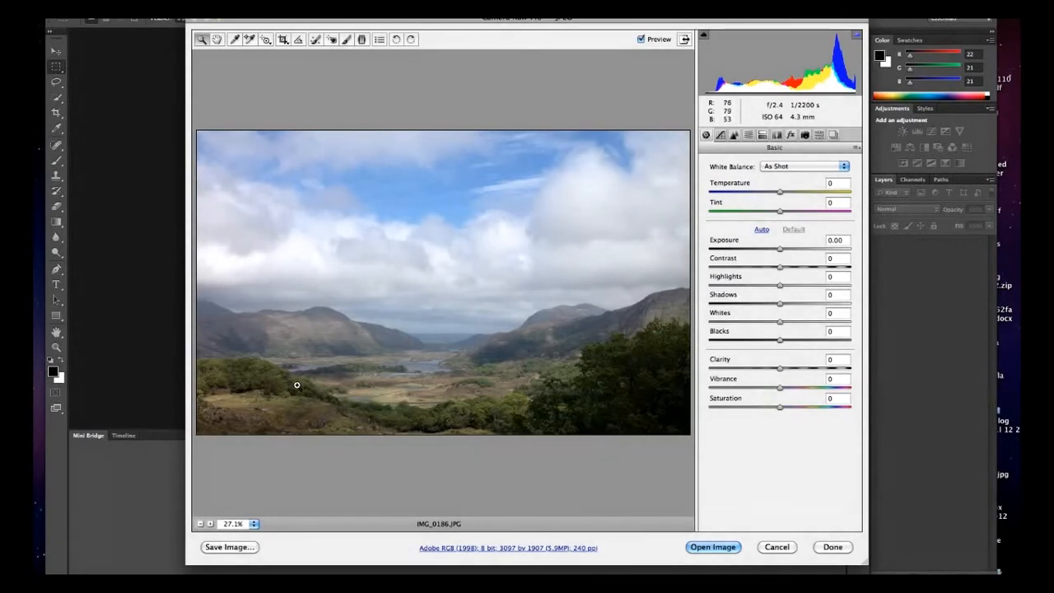
Step: Cancel Camera Raw for the stray photo and stop the batch at the interruption alert
click(833, 547)
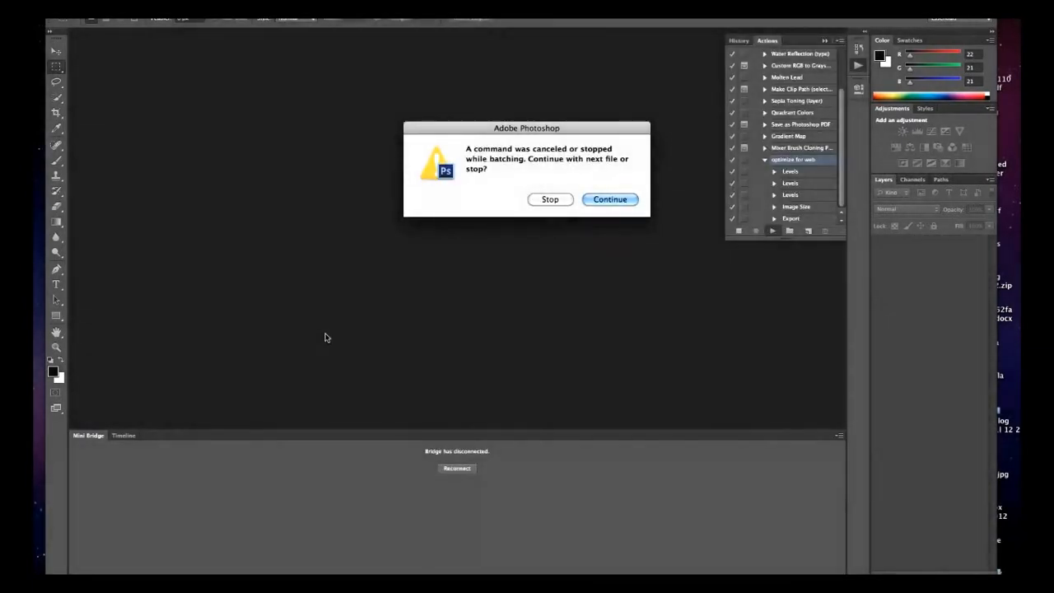
click(609, 200)
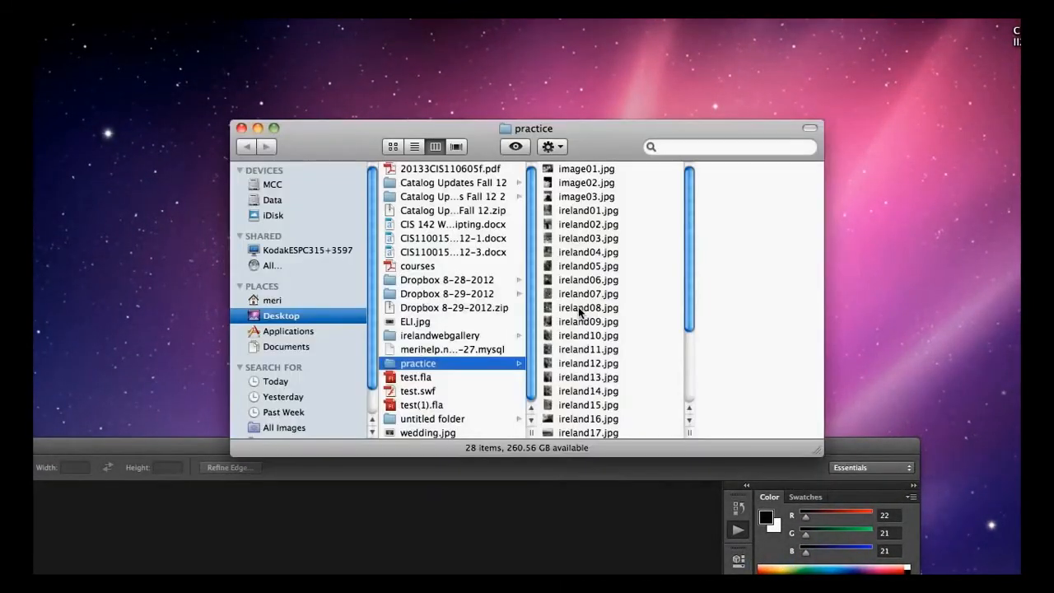
Step: Open ireland04, 05, 07, 10, 12, 13 and others in Preview to confirm 600×800 output
click(588, 252)
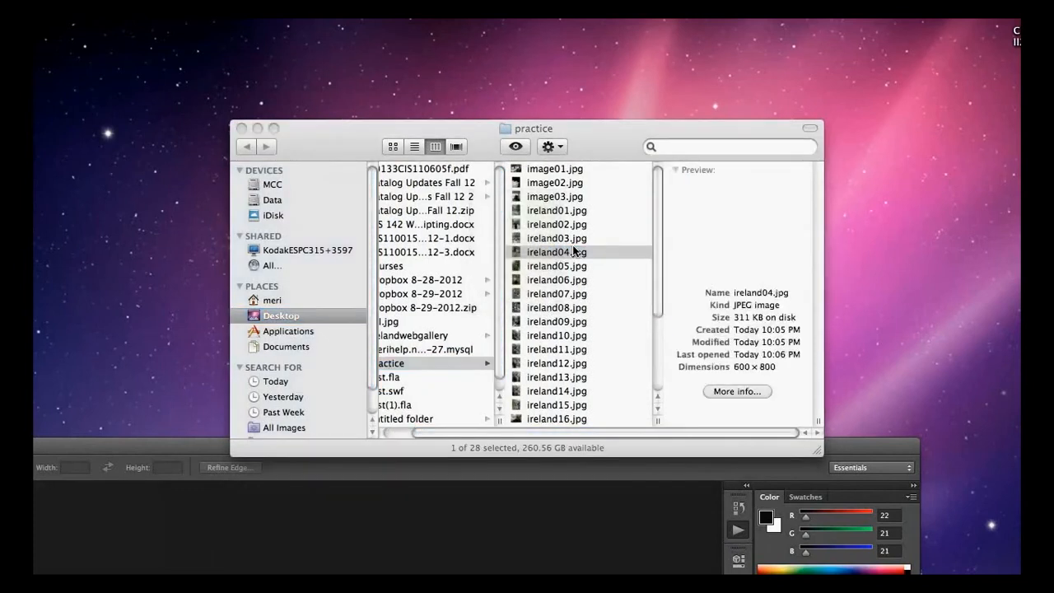
double_click(557, 252)
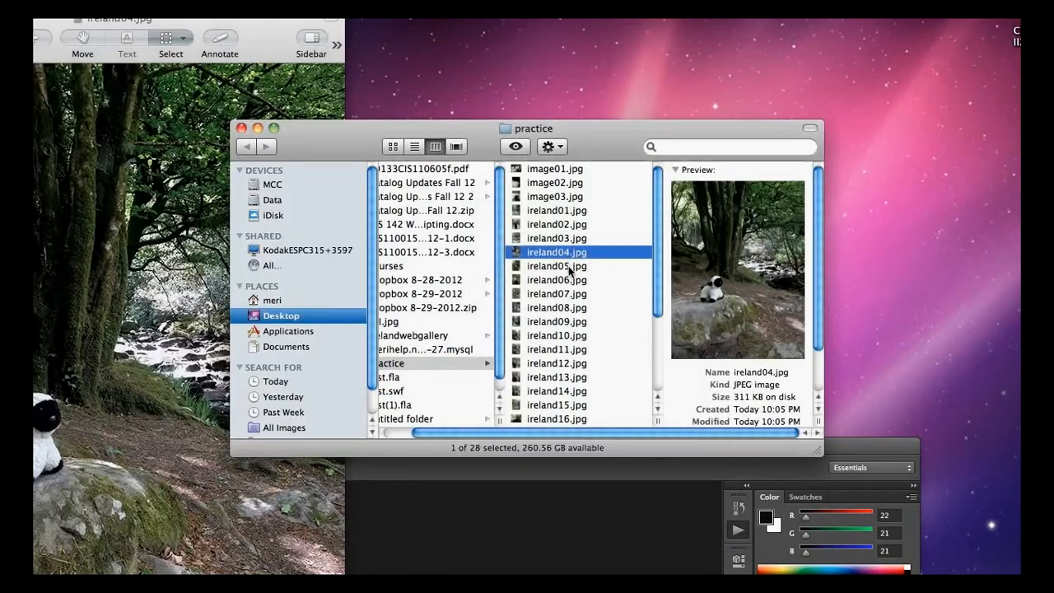
click(557, 266)
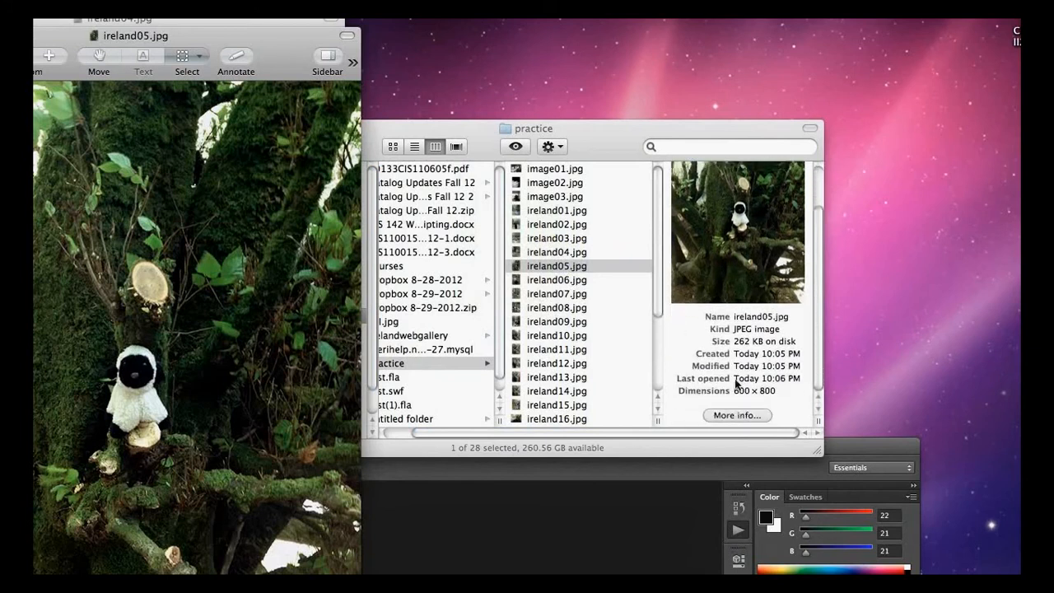
click(556, 293)
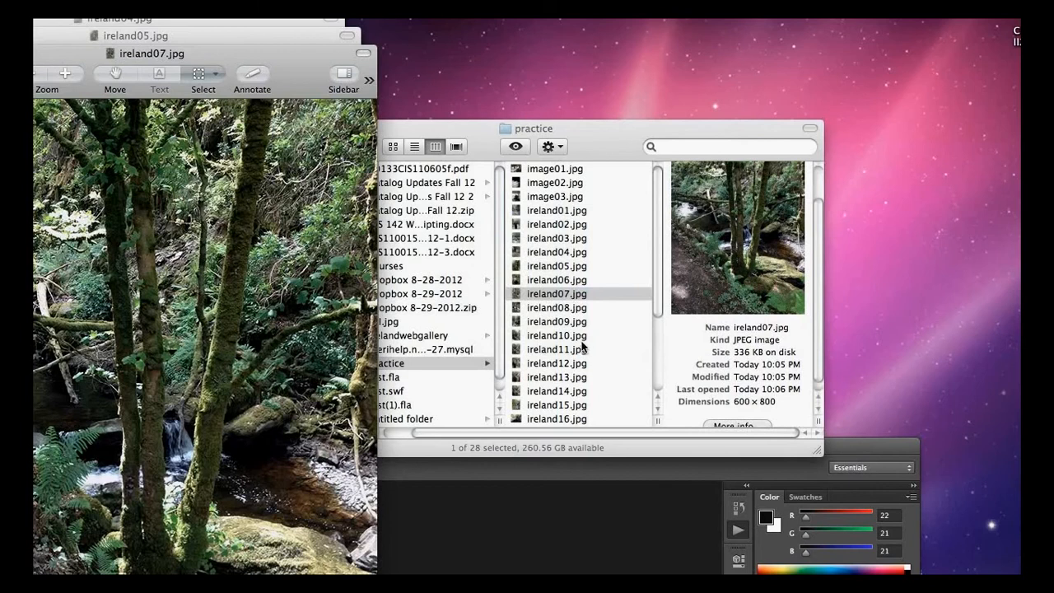
click(557, 337)
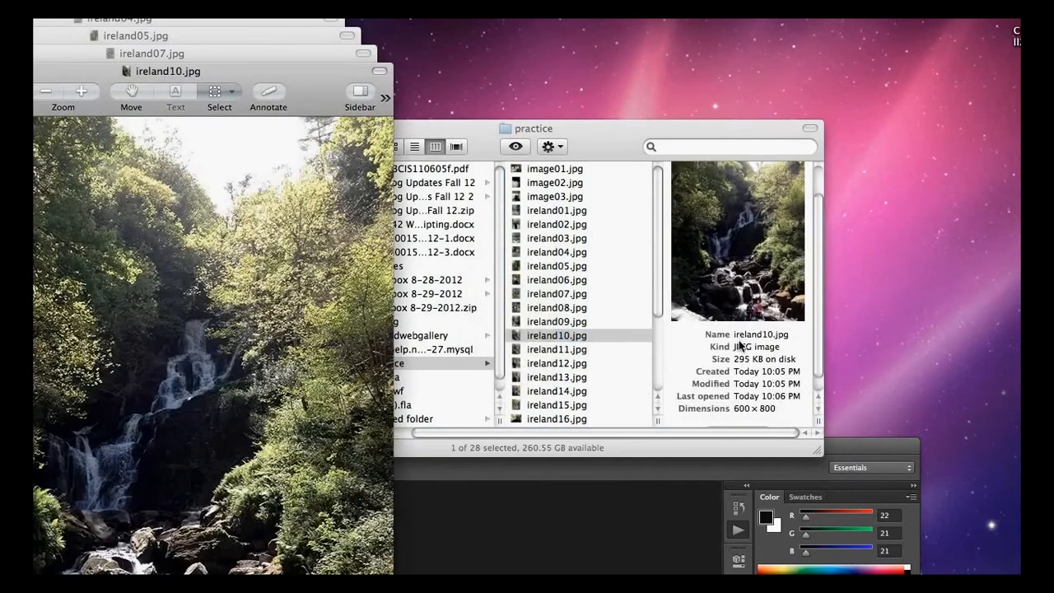
click(557, 364)
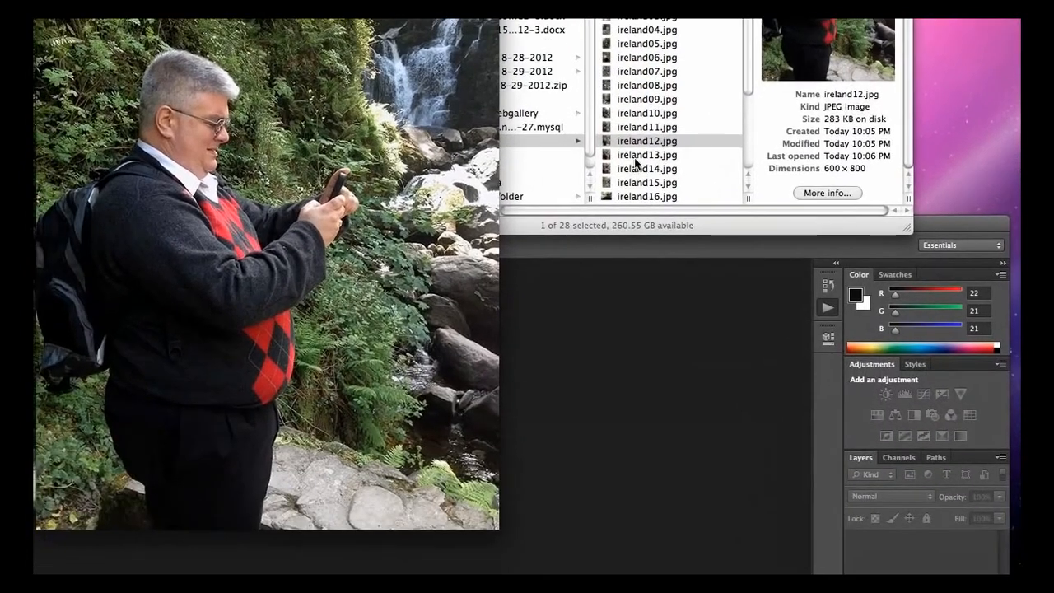
click(645, 155)
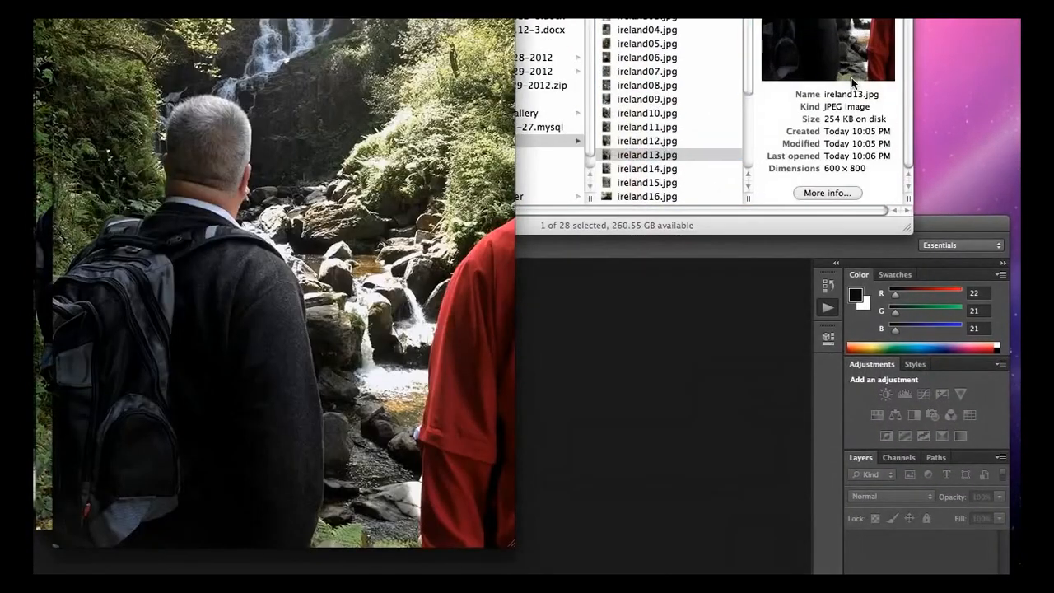
click(646, 168)
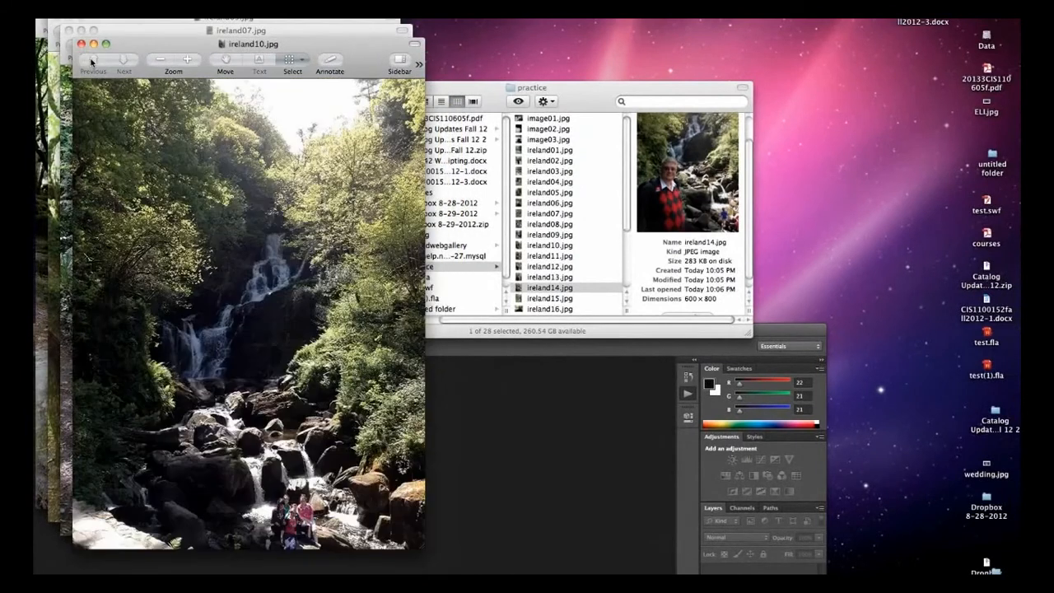
click(82, 43)
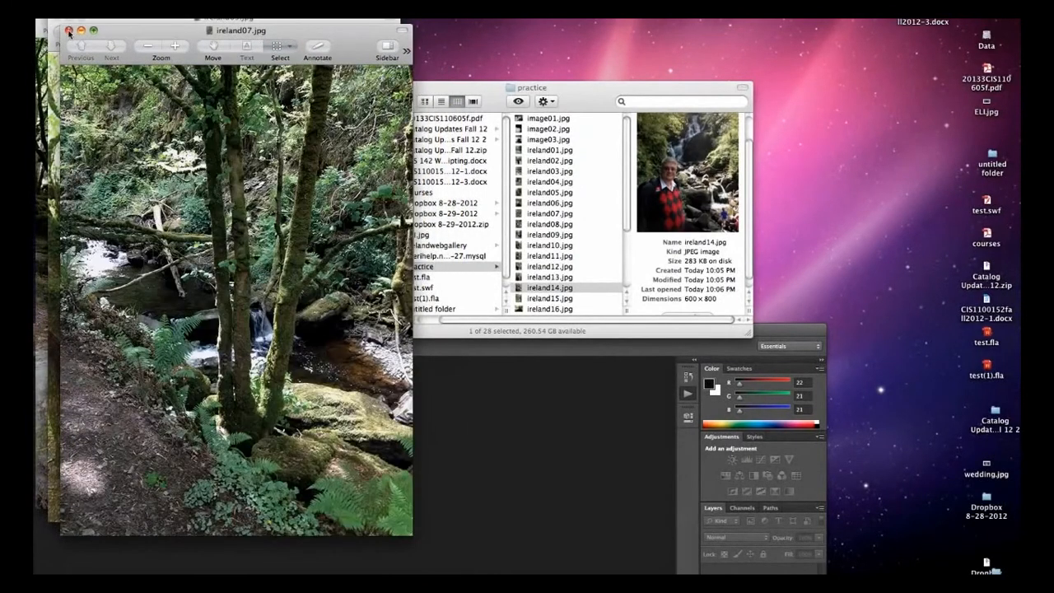